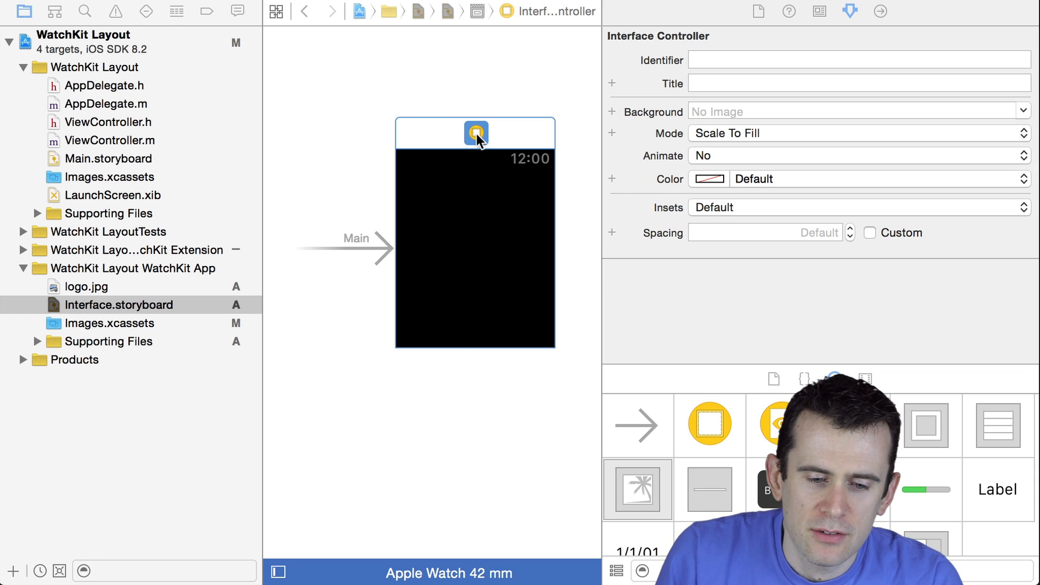
mouse_move(398, 299)
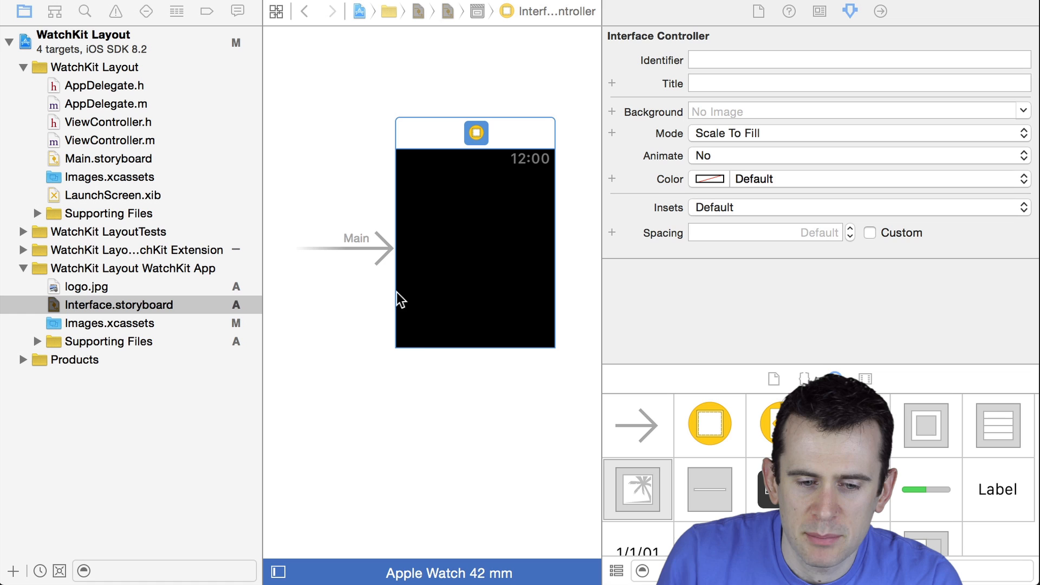
mouse_move(564, 326)
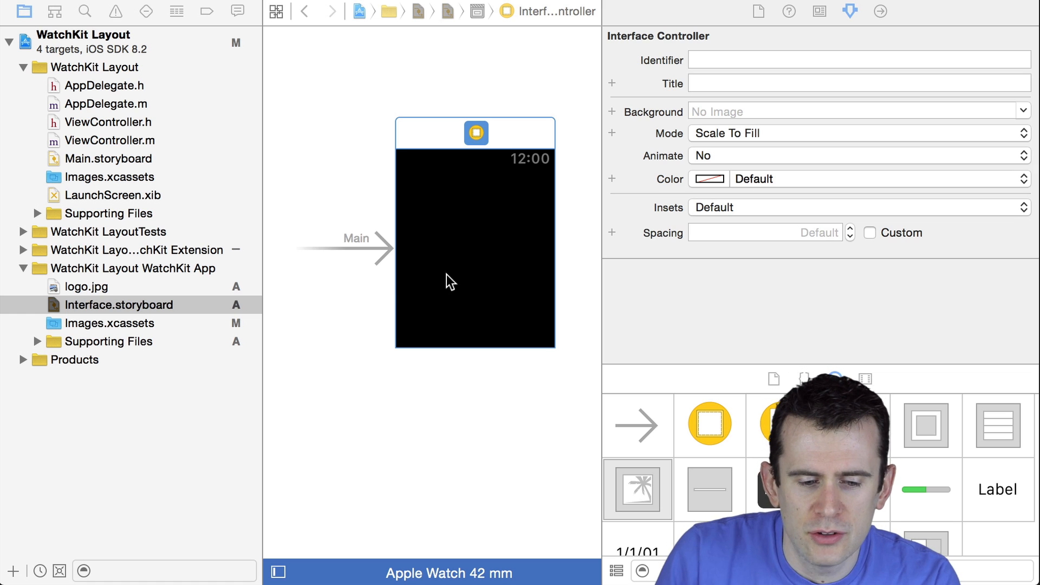
mouse_move(407, 140)
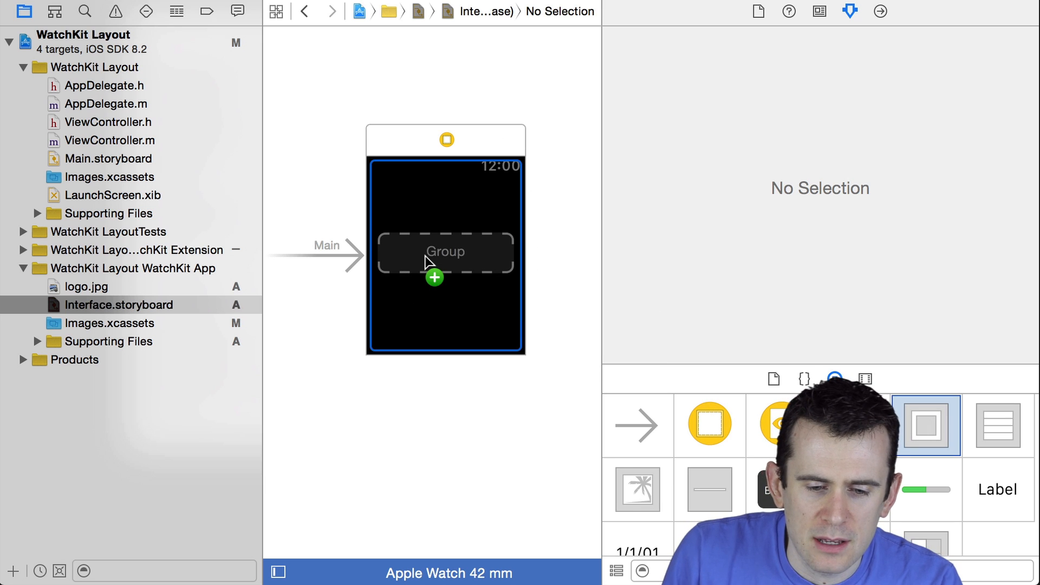
Place a group on the watch interface and drop an image into the top group.
left_click(446, 252)
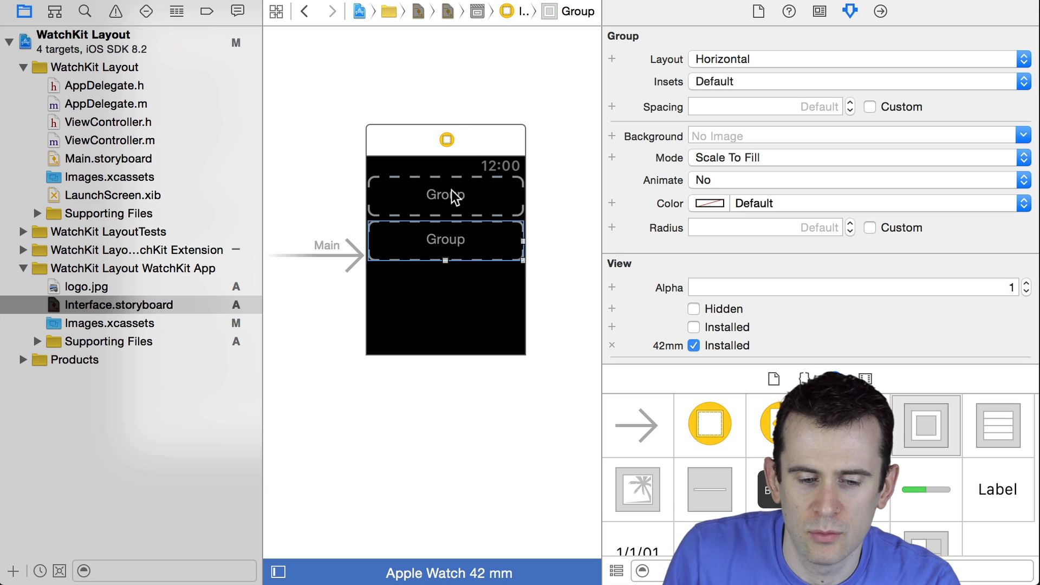
mouse_move(456, 240)
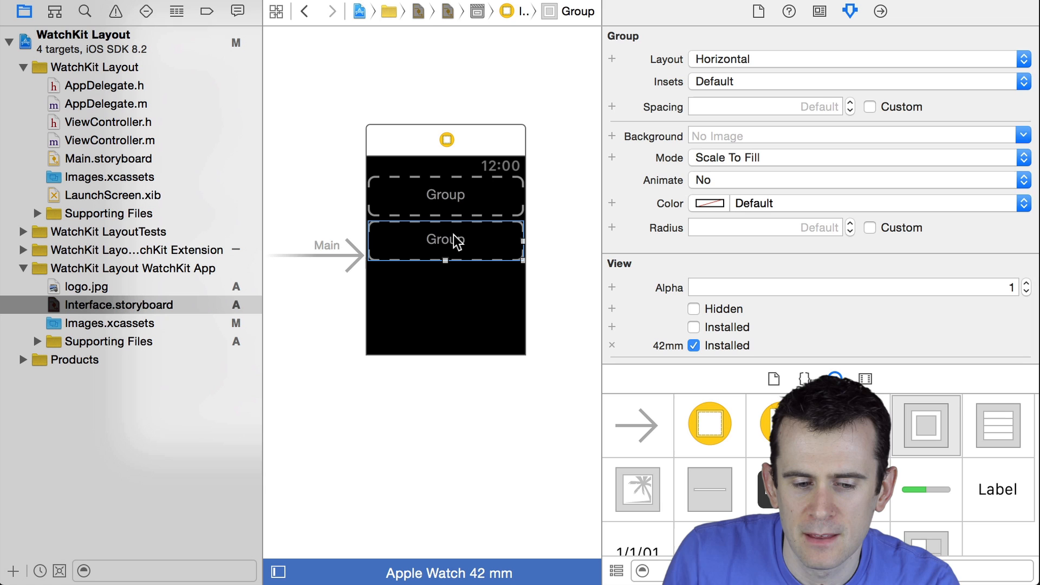
mouse_move(476, 207)
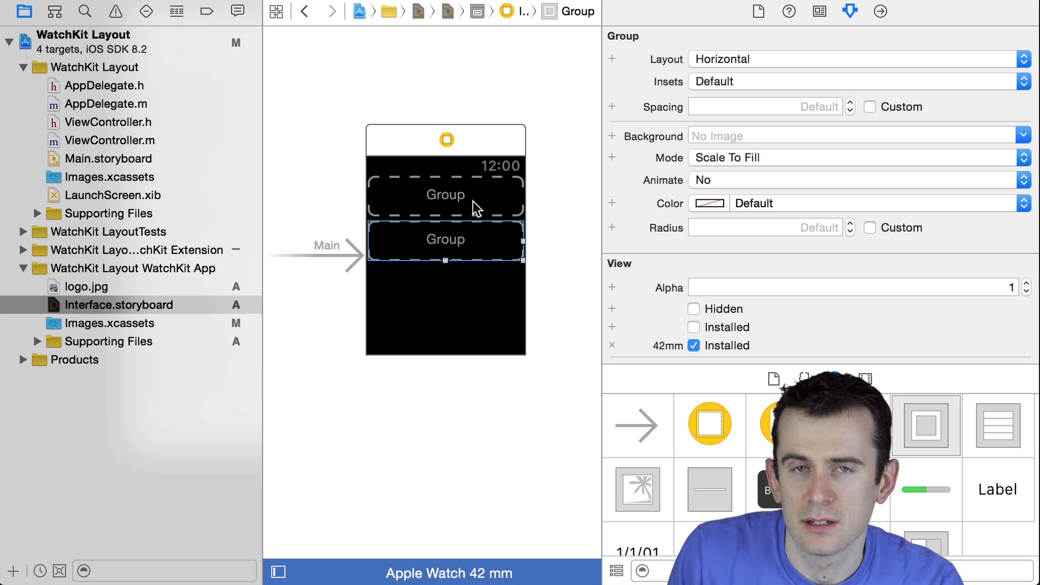
left_click(445, 195)
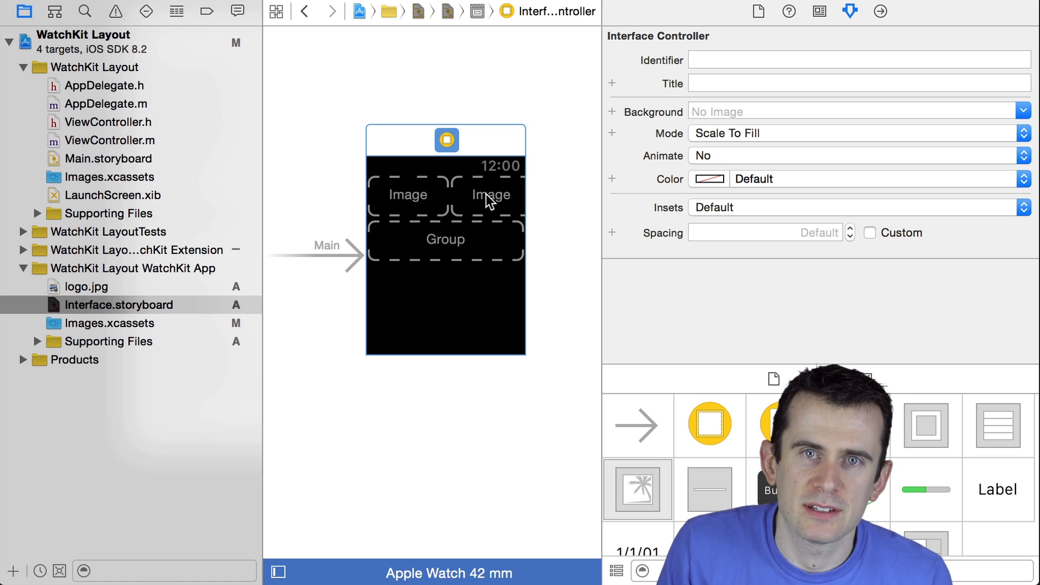
Select the empty second image and choose logo.jpg from its Image list.
left_click(408, 194)
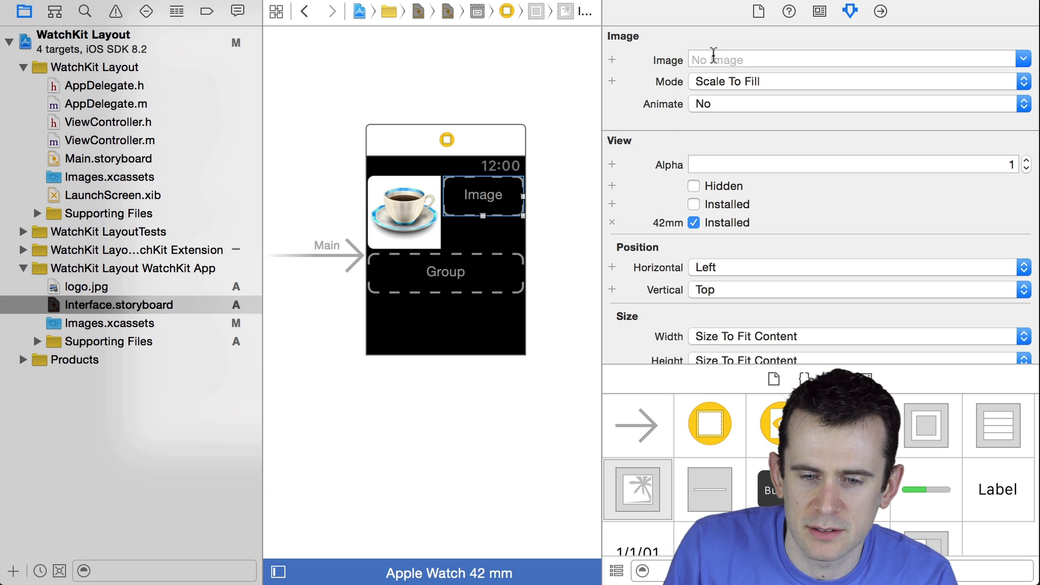
left_click(856, 59)
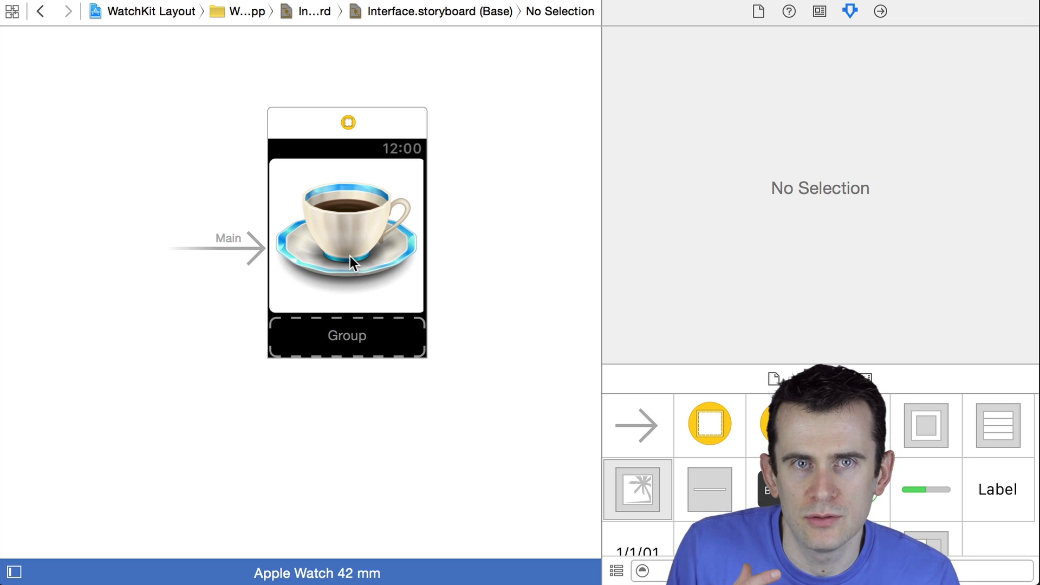
Select the logo image and show its Horizontal position options, currently Left.
left_click(347, 236)
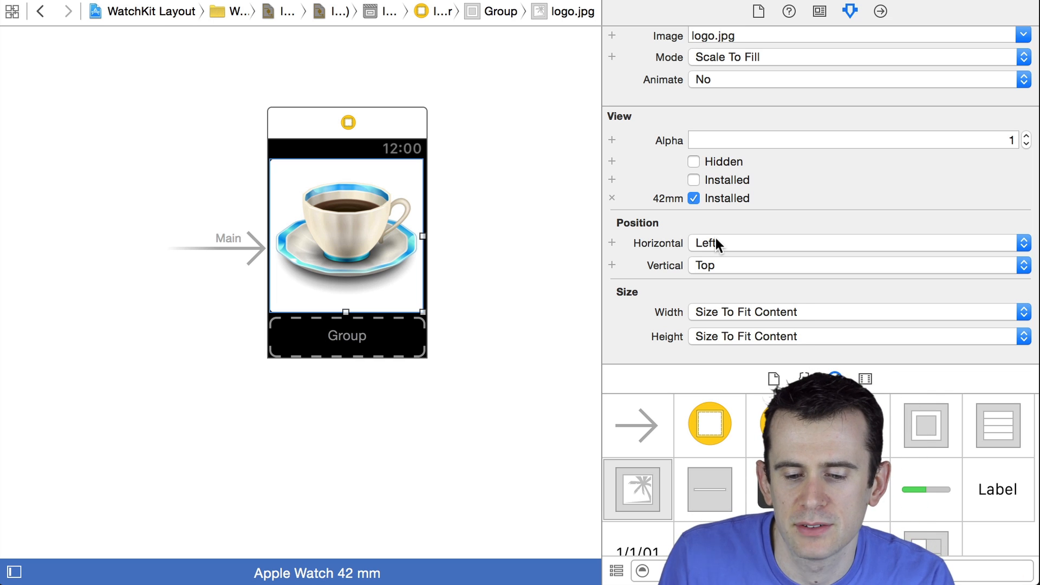
left_click(856, 243)
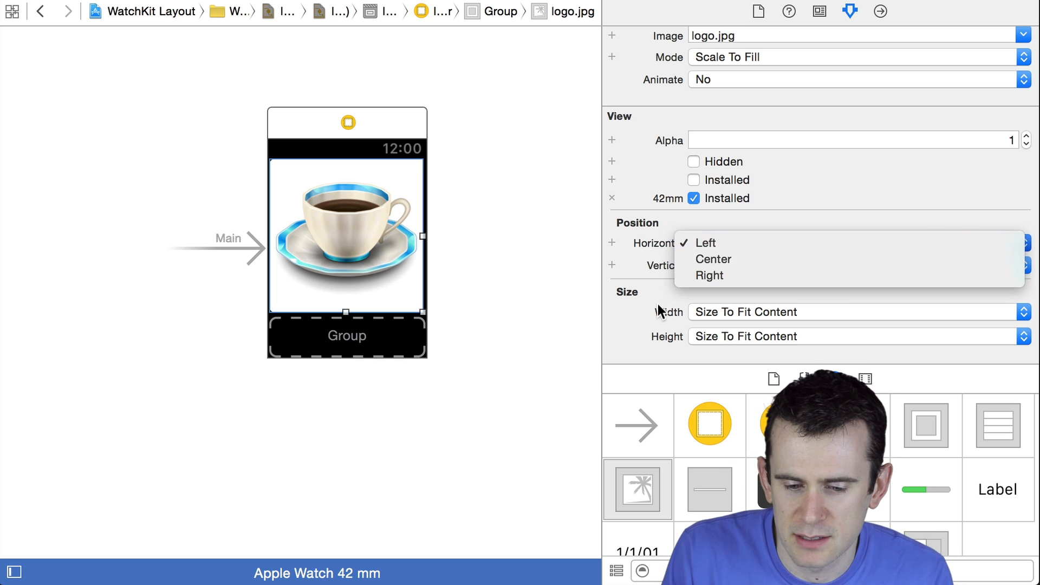
left_click(706, 243)
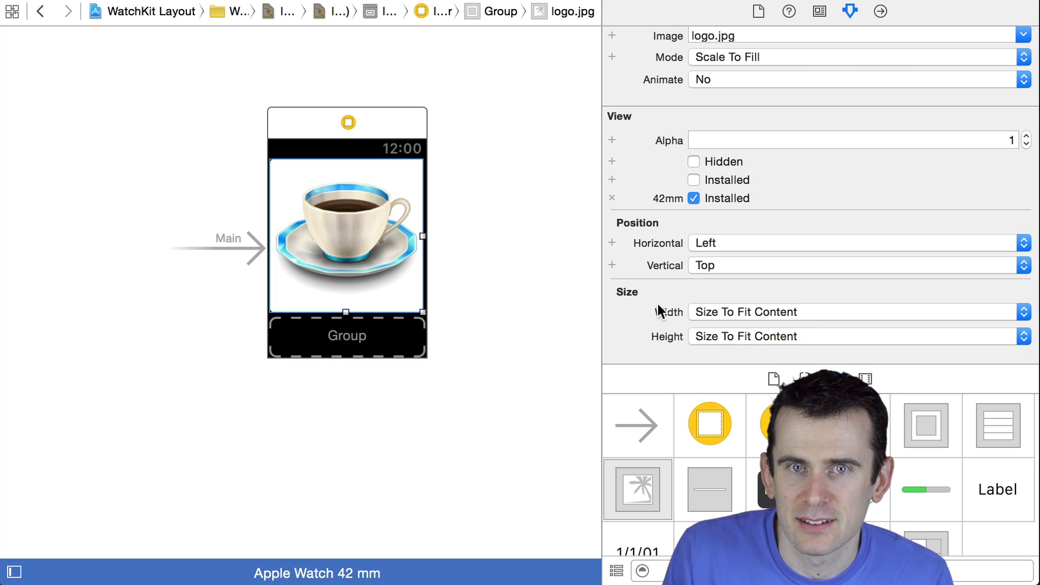
mouse_move(742, 322)
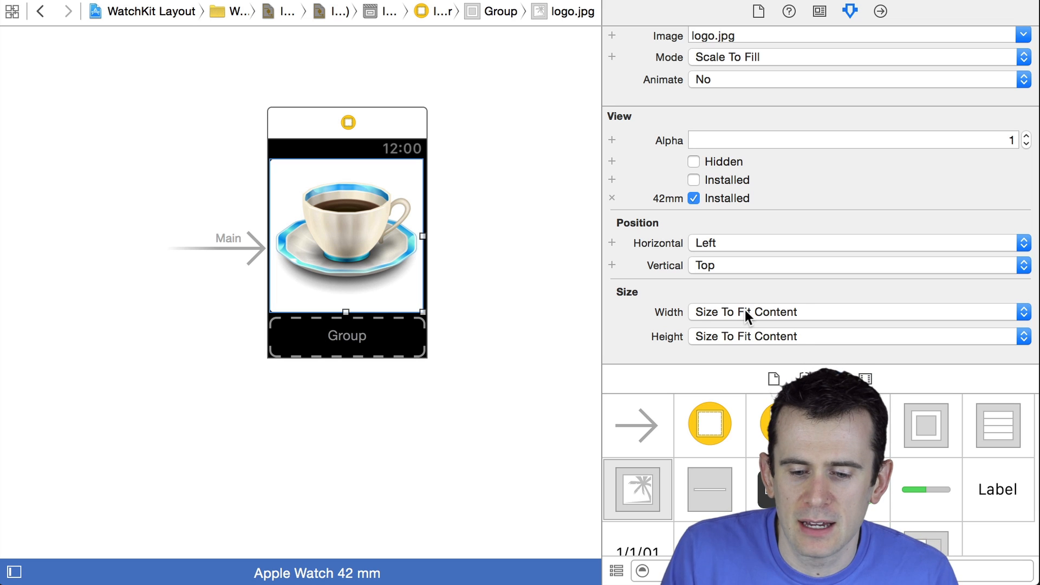
Make the image width and height Relative to Container, with width multiplier 0.5.
left_click(856, 312)
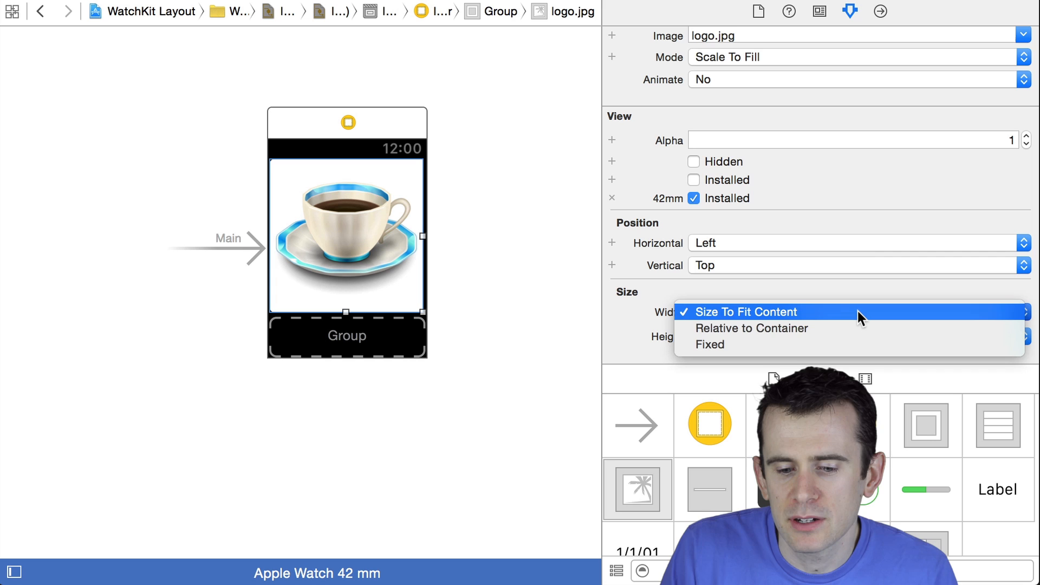
mouse_move(861, 328)
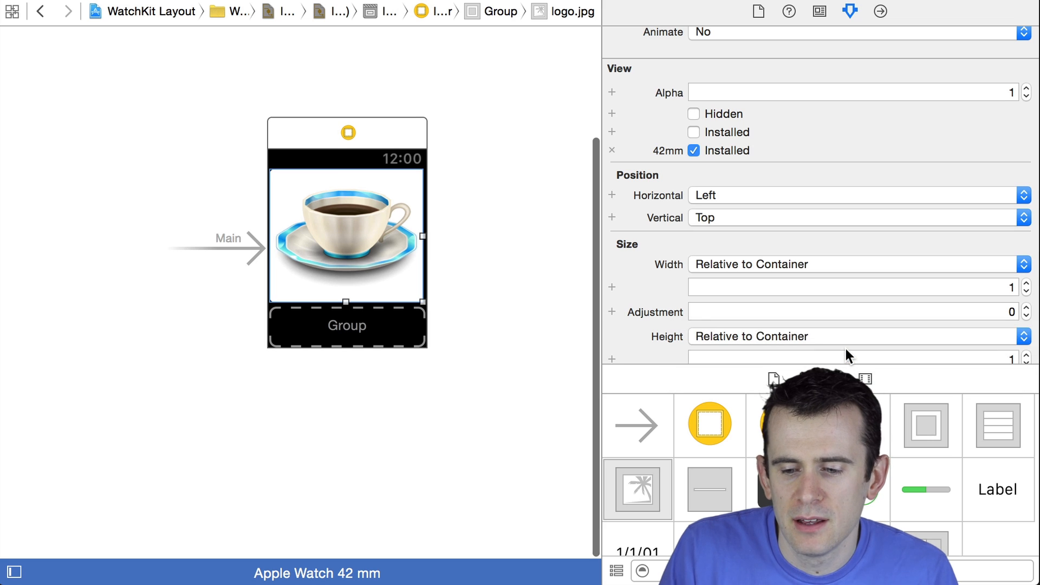
scroll("down", 3)
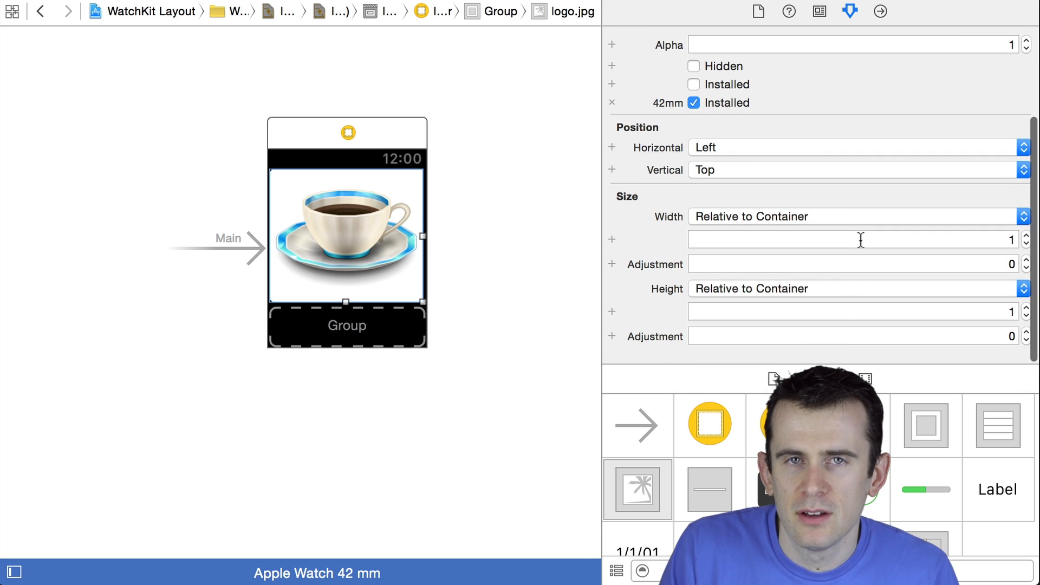
mouse_move(860, 240)
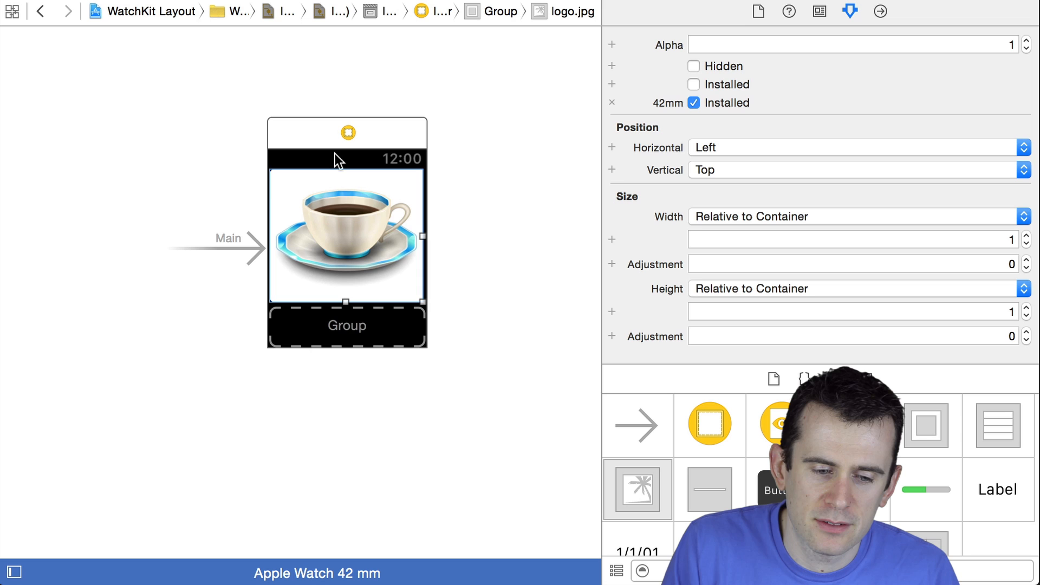
mouse_move(472, 284)
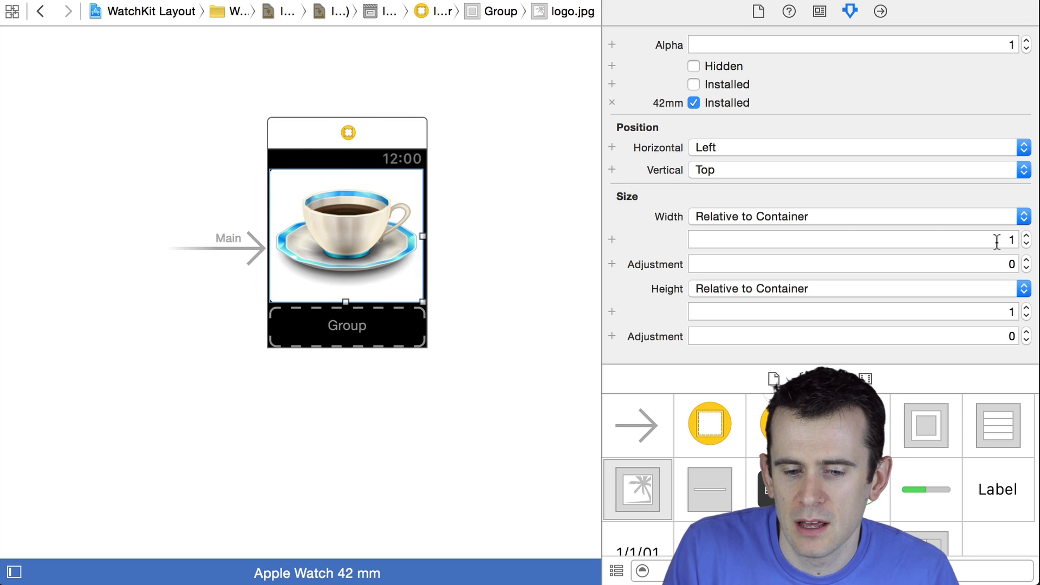
left_click(849, 240)
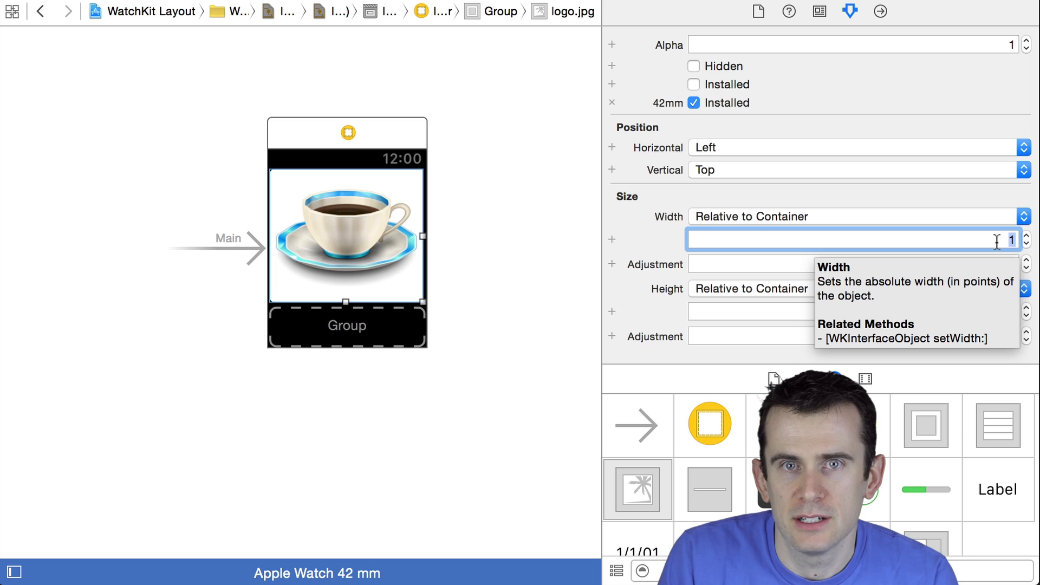
type("0.5")
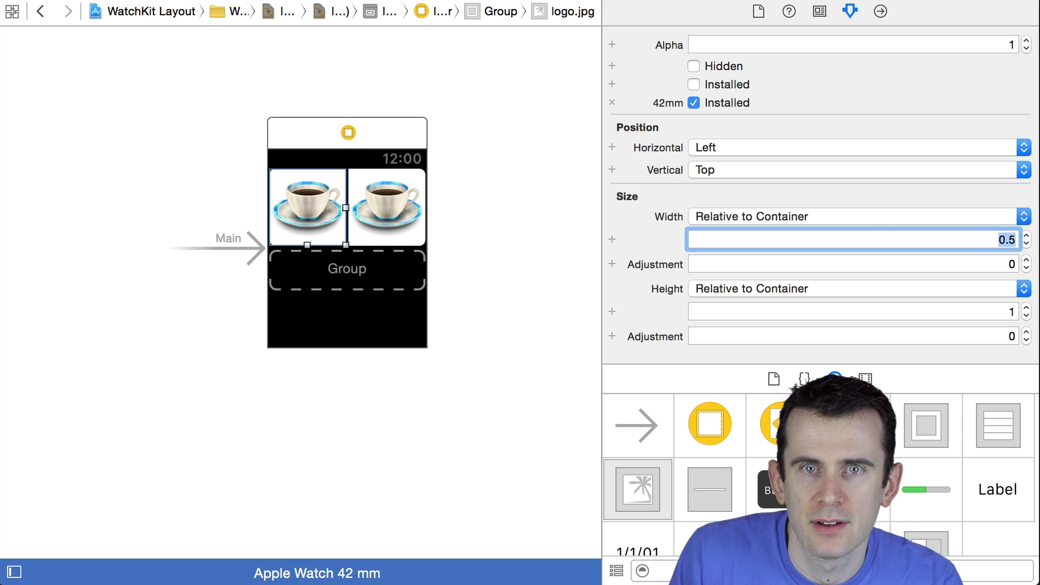
Set the other image's width and height Relative to Container at 0.5, then select the group.
left_click(387, 208)
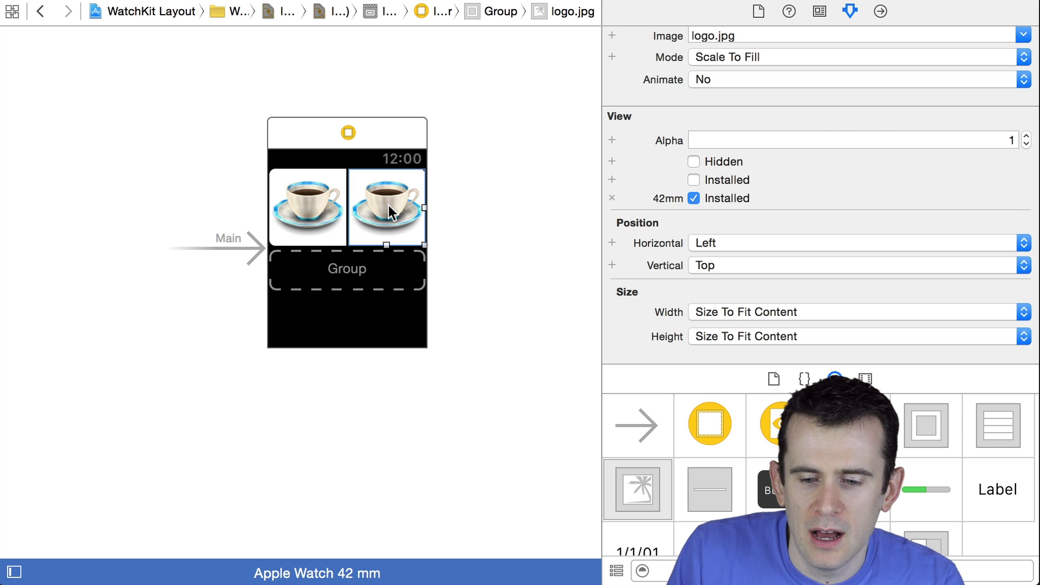
left_click(856, 312)
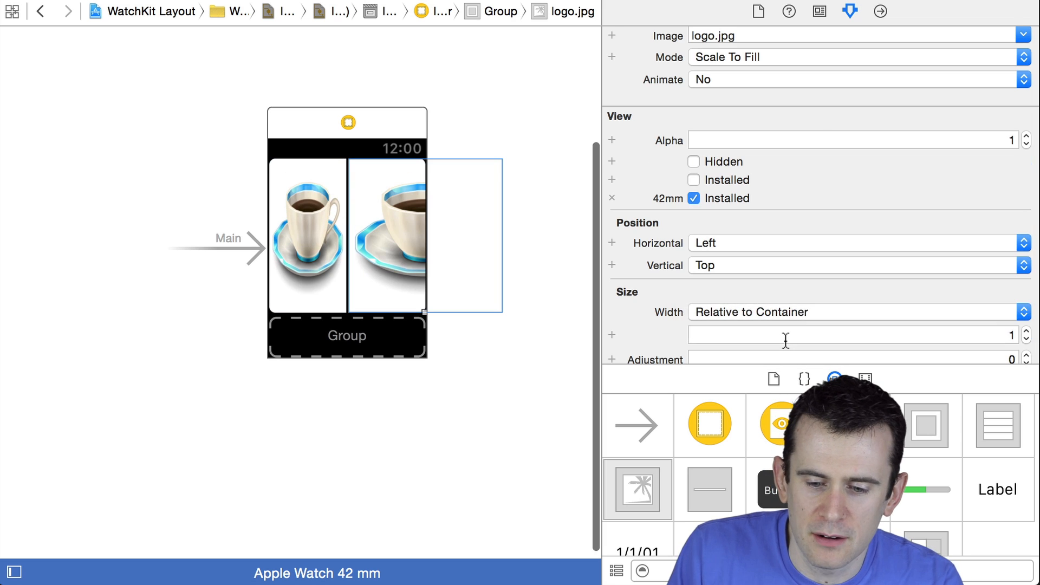
left_click(856, 335)
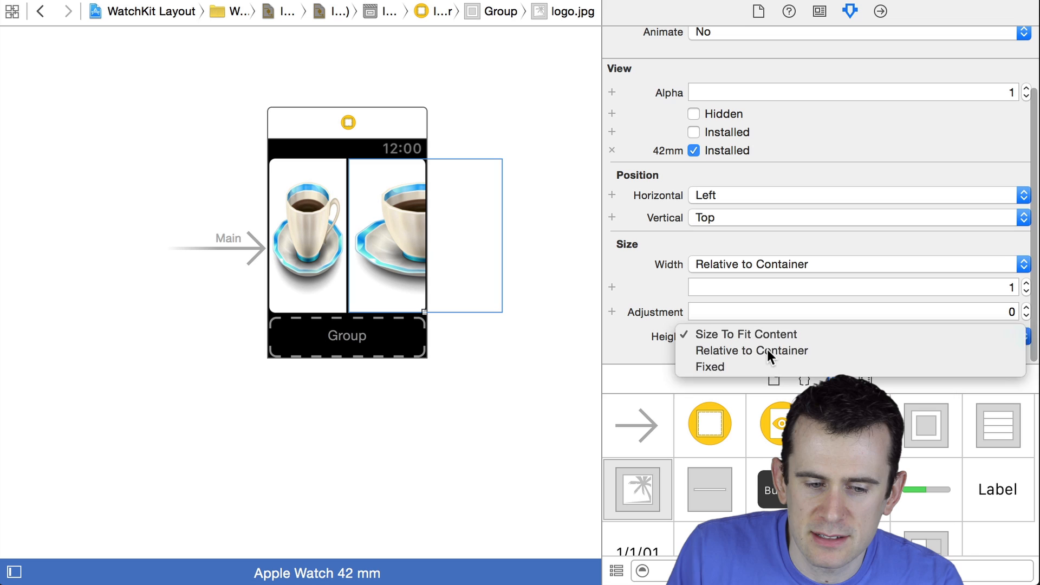
left_click(751, 350)
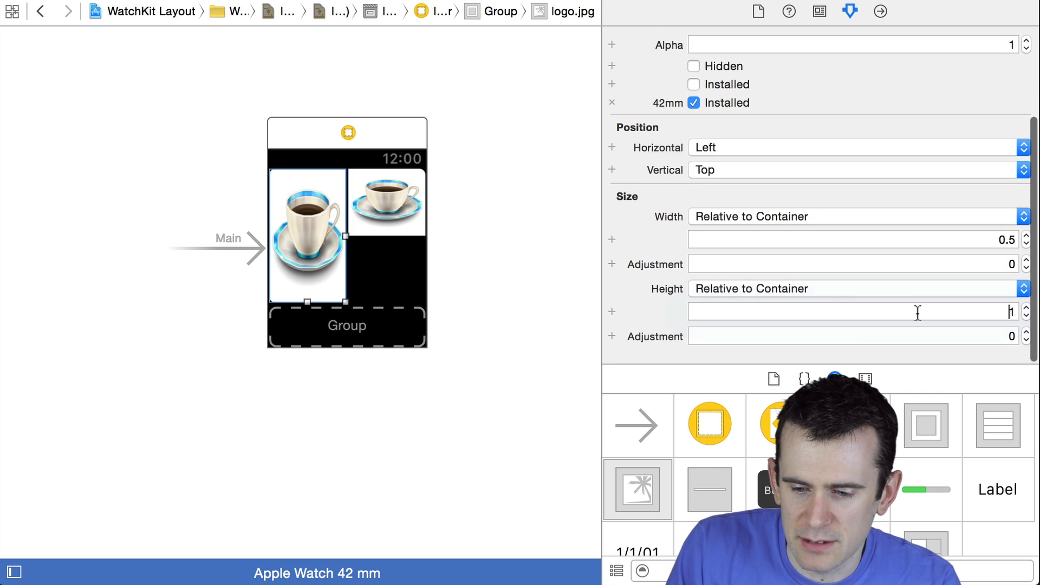
type("0.5")
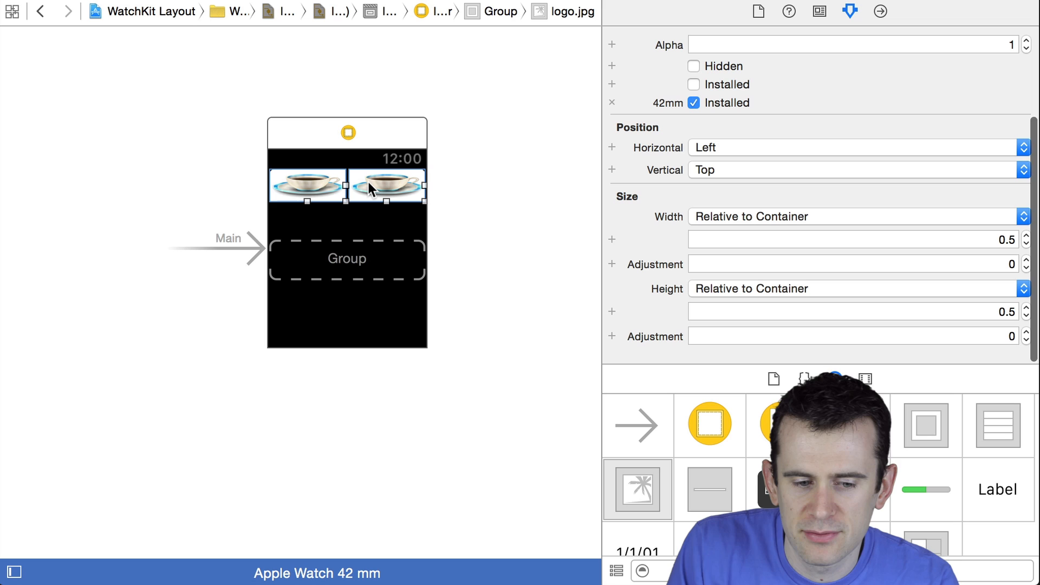
mouse_move(921, 184)
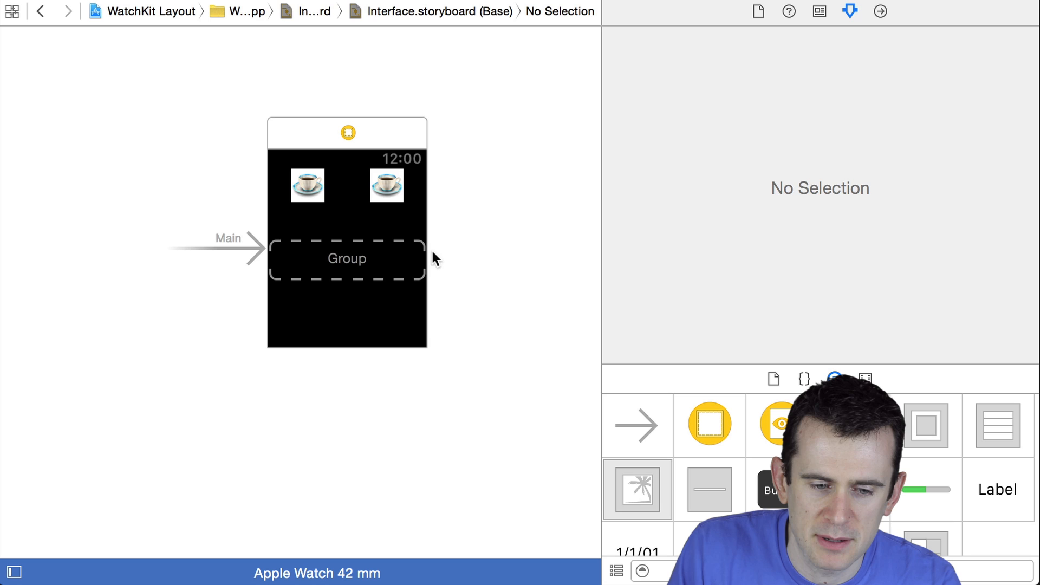
left_click(307, 185)
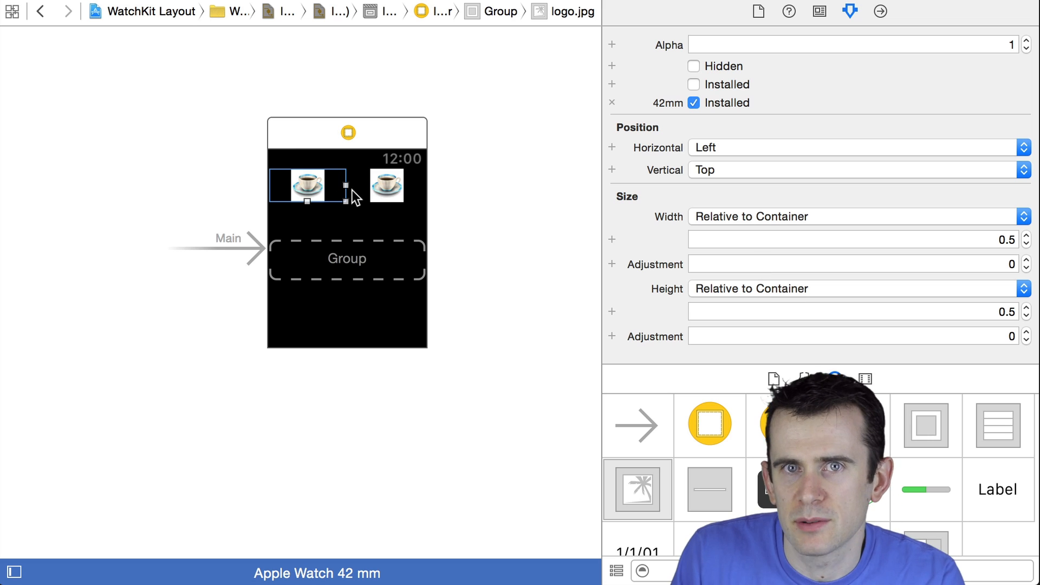
left_click(387, 185)
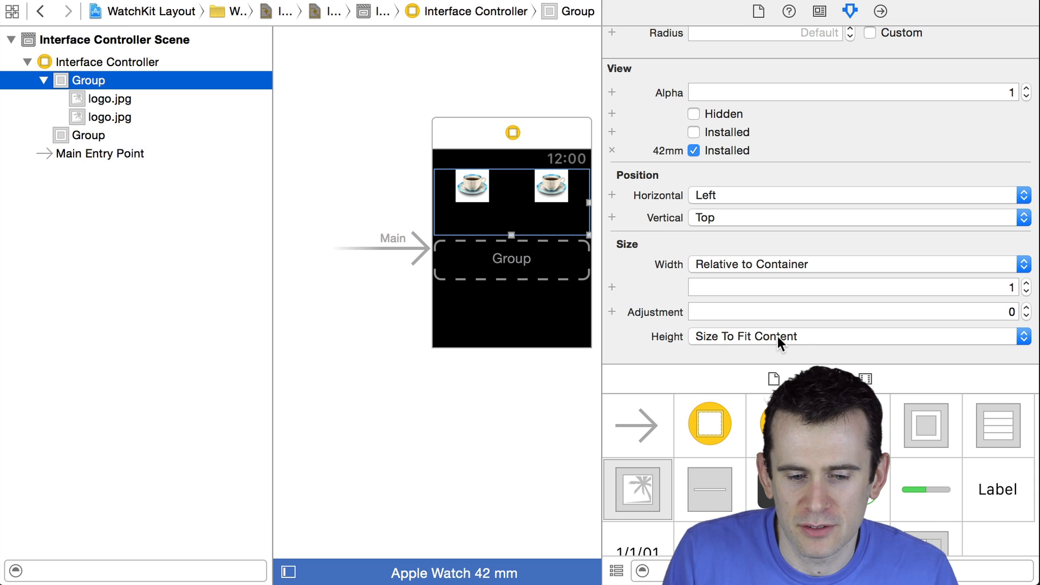
Give the group a Fixed height of 100 and set both images' relative height to 1.
left_click(855, 336)
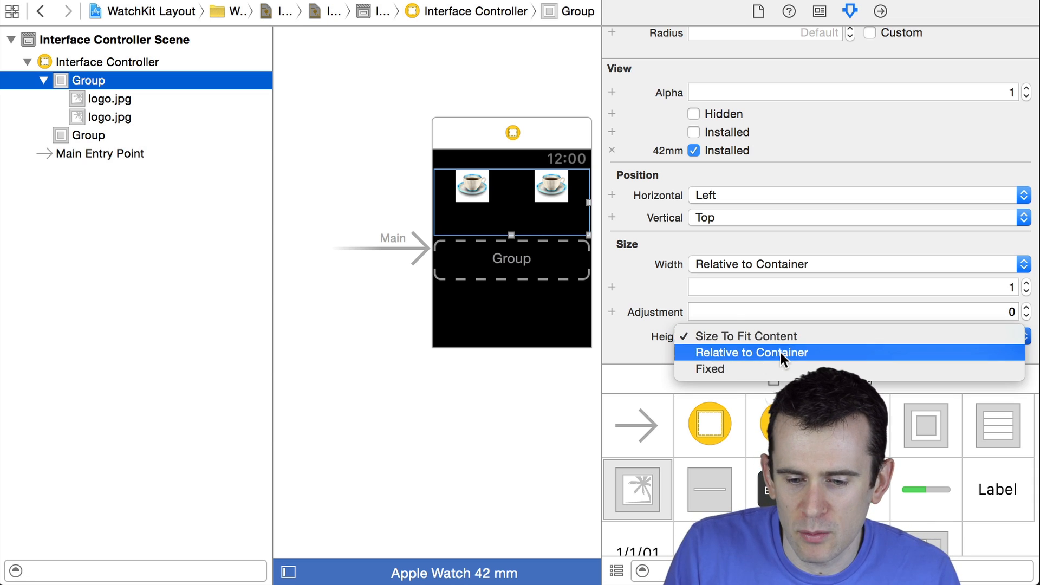
left_click(709, 369)
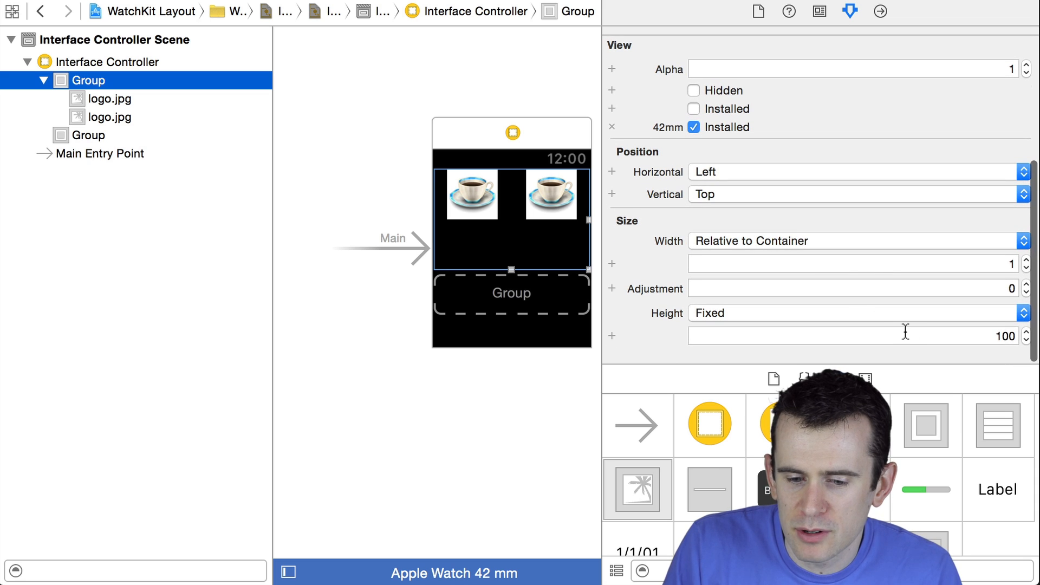
left_click(853, 336)
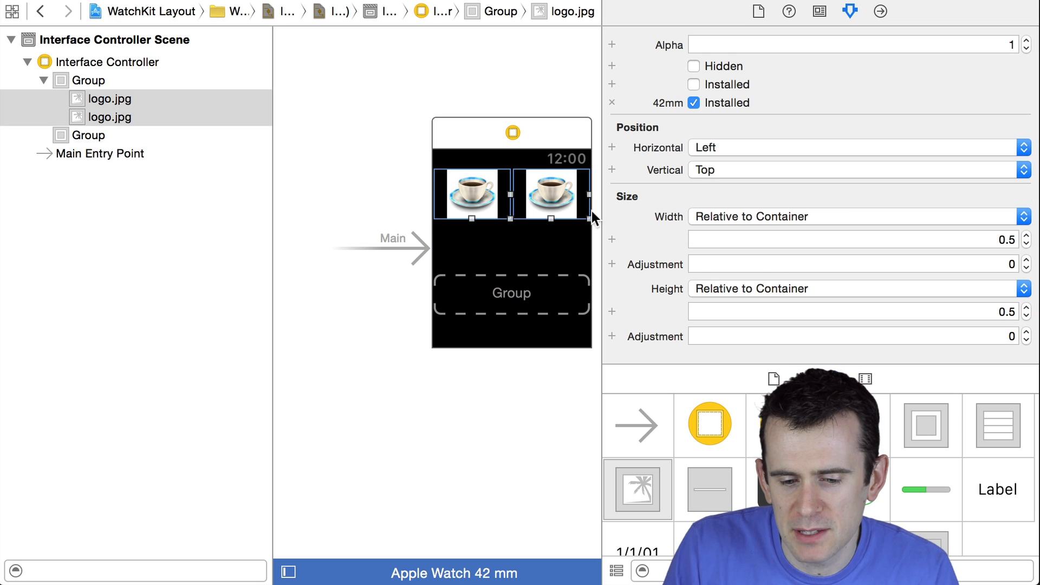
left_click(849, 312)
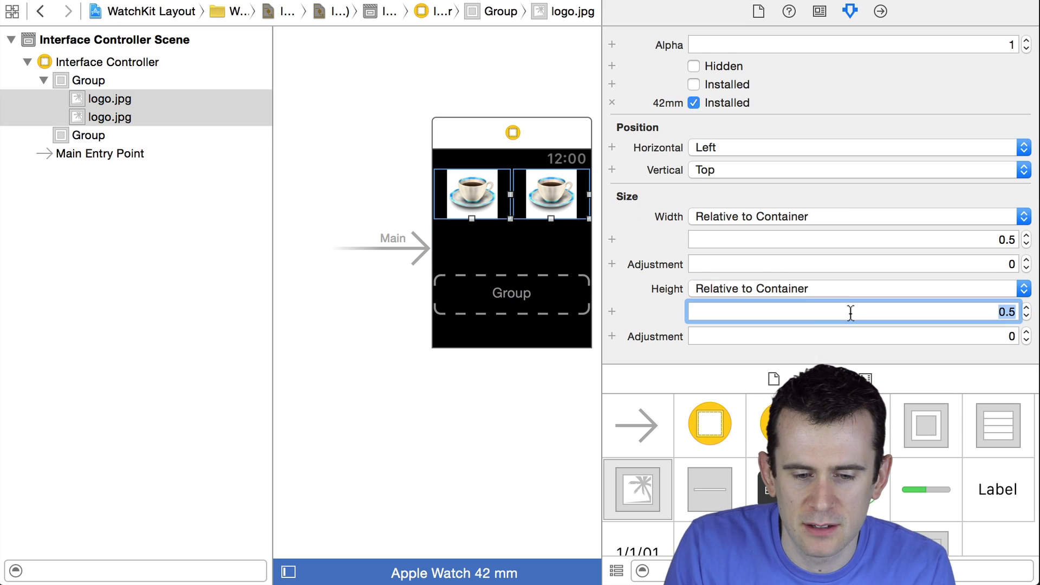
type("1")
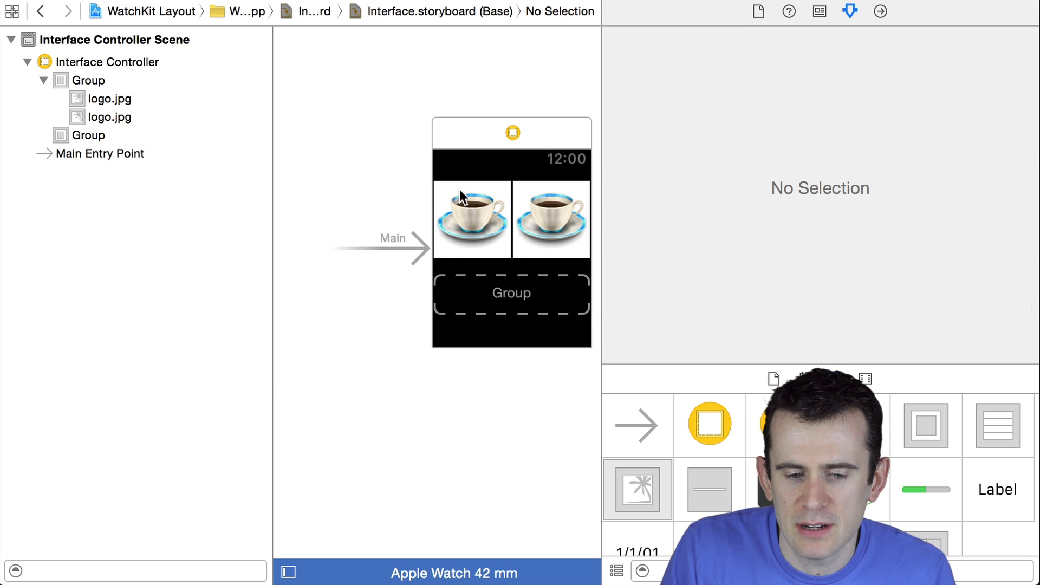
mouse_move(494, 261)
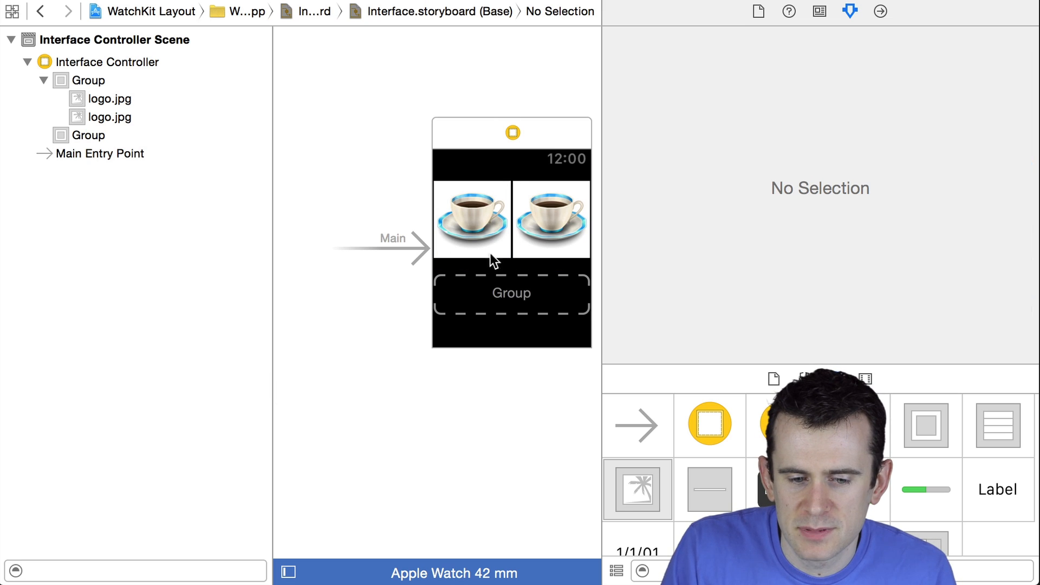
Remove the images, set the top group's Layout to Vertical, and select the nested inner group.
left_click(470, 221)
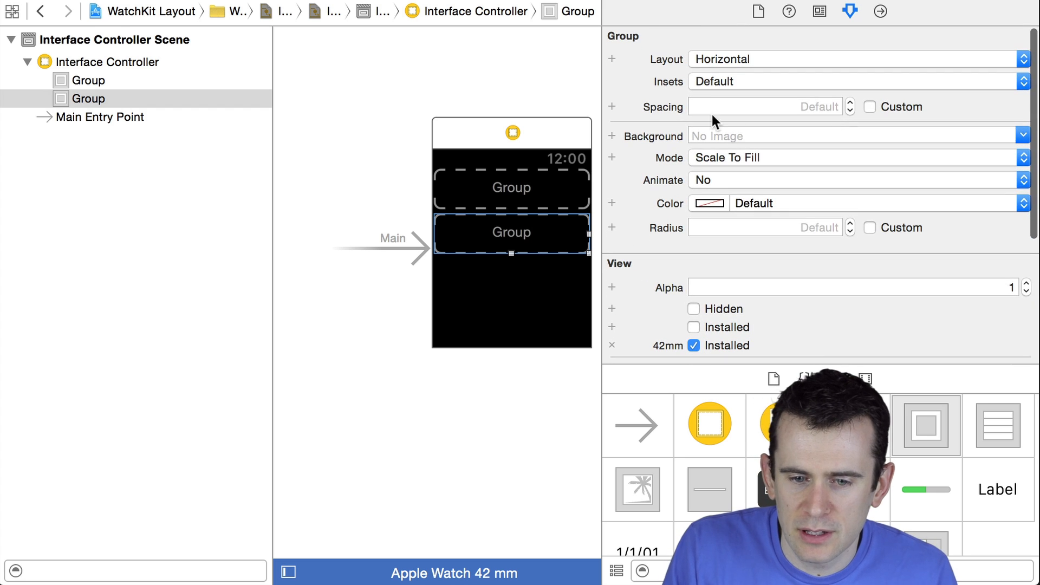
mouse_move(637, 218)
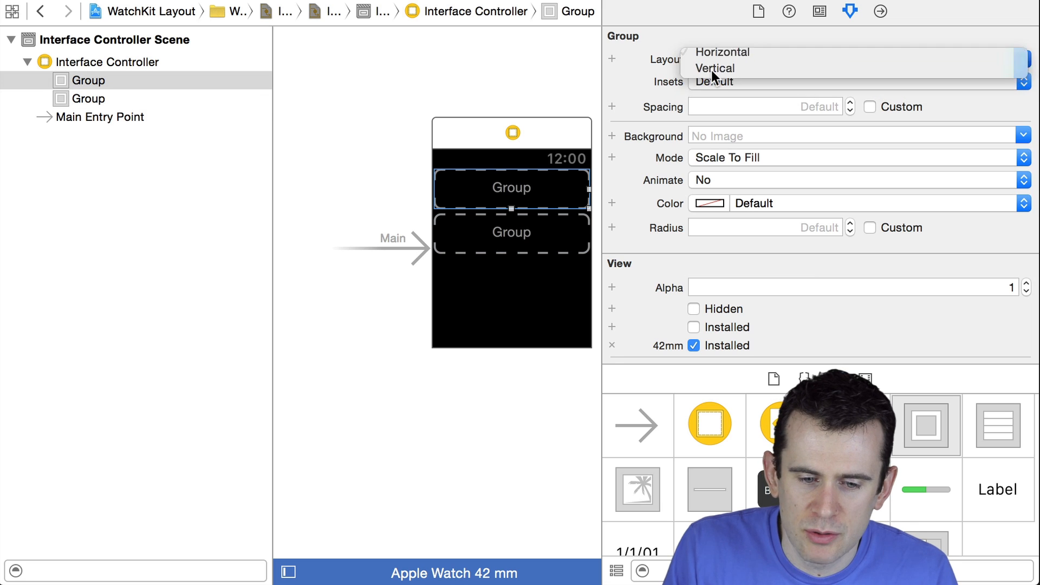
left_click(715, 68)
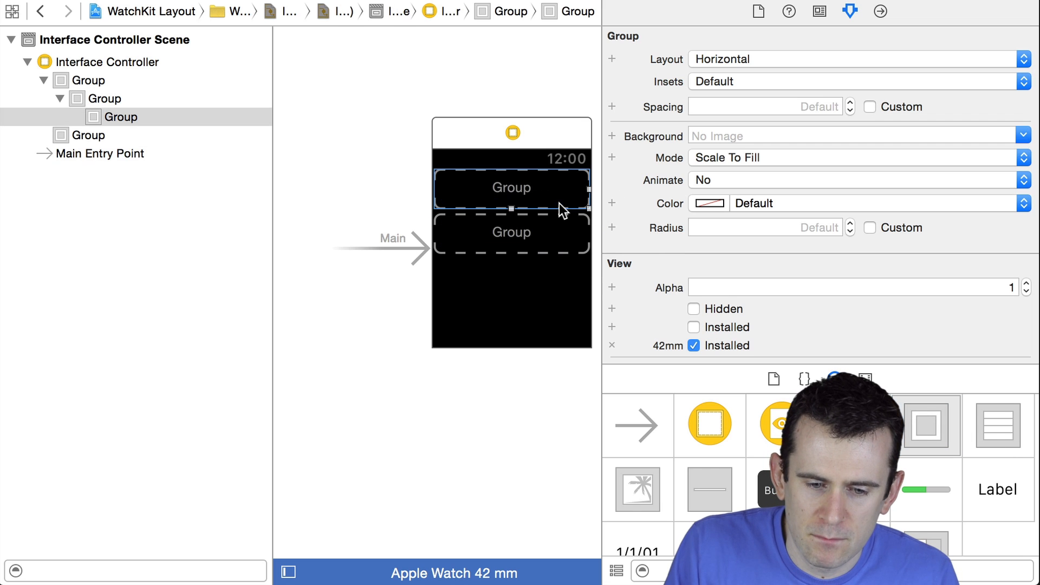
left_click(89, 80)
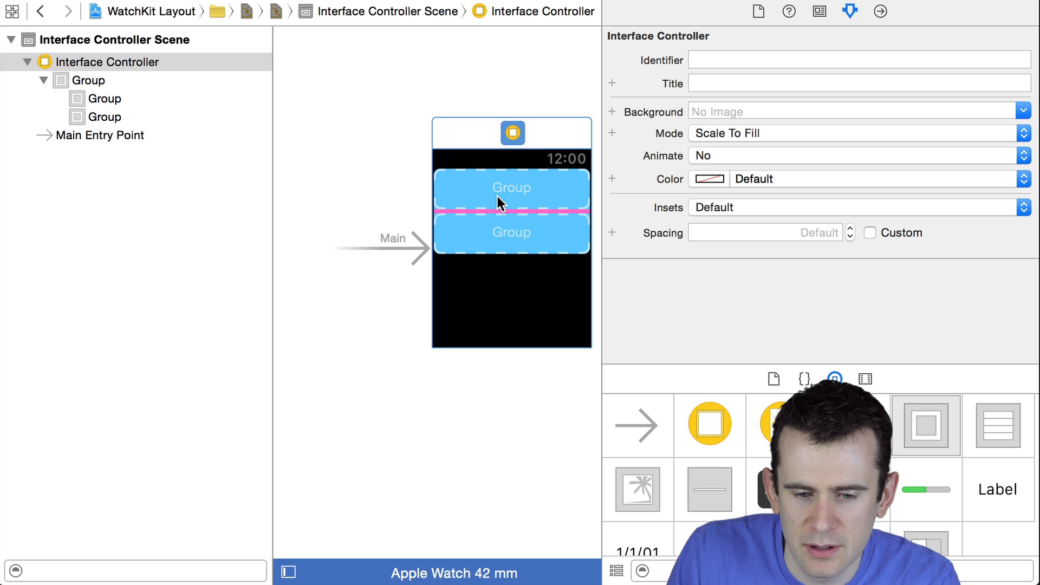
mouse_move(509, 216)
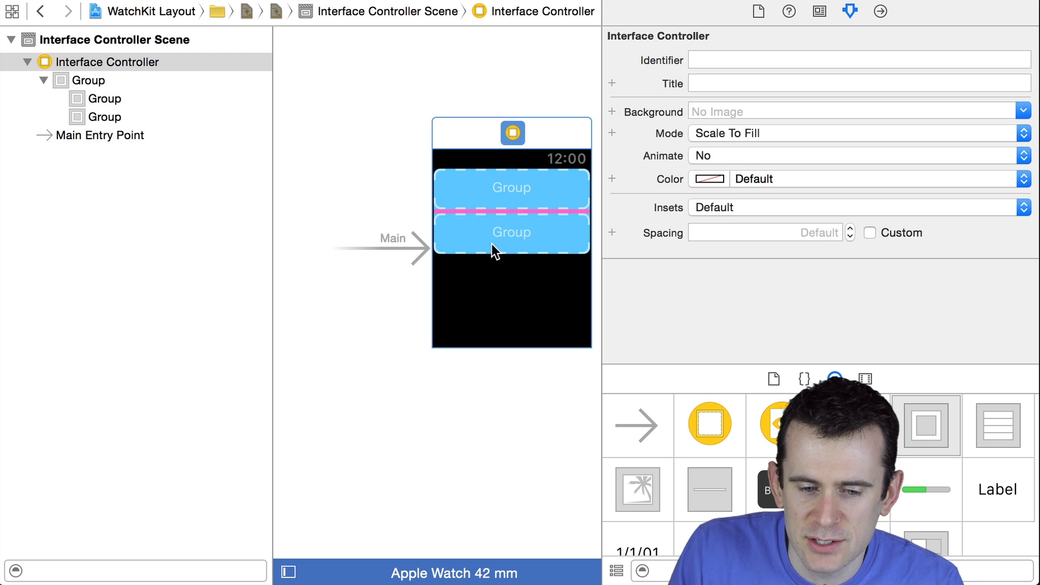
Select the first blue inner group, then the pink outer group in the outline.
left_click(512, 189)
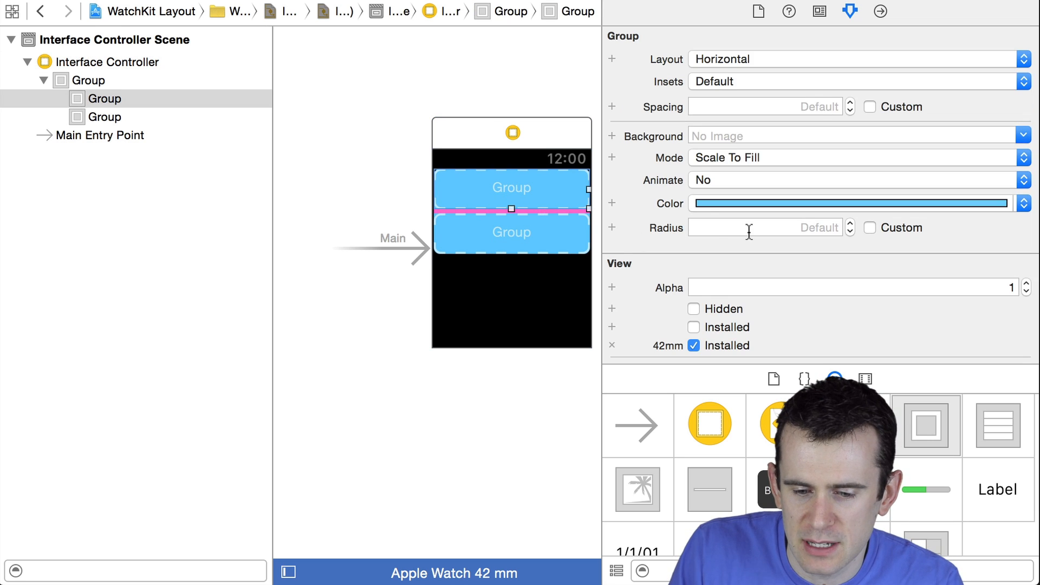
scroll("down", 3)
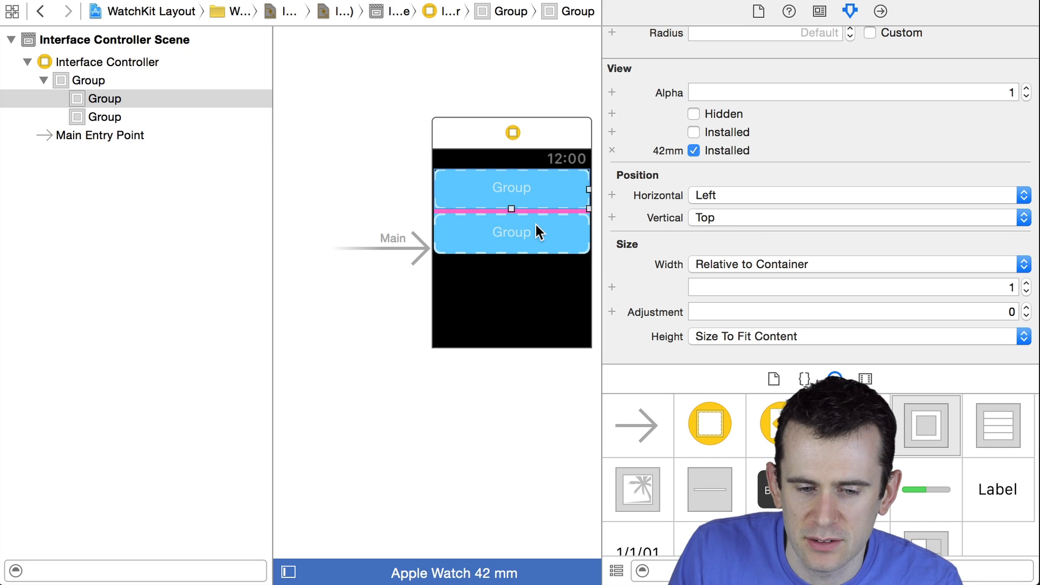
left_click(88, 80)
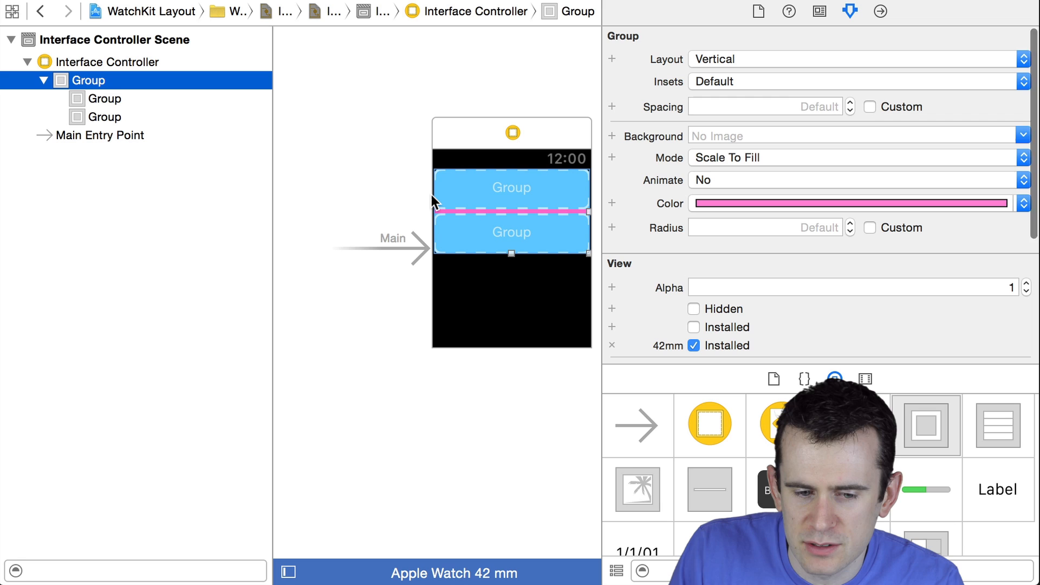
mouse_move(561, 261)
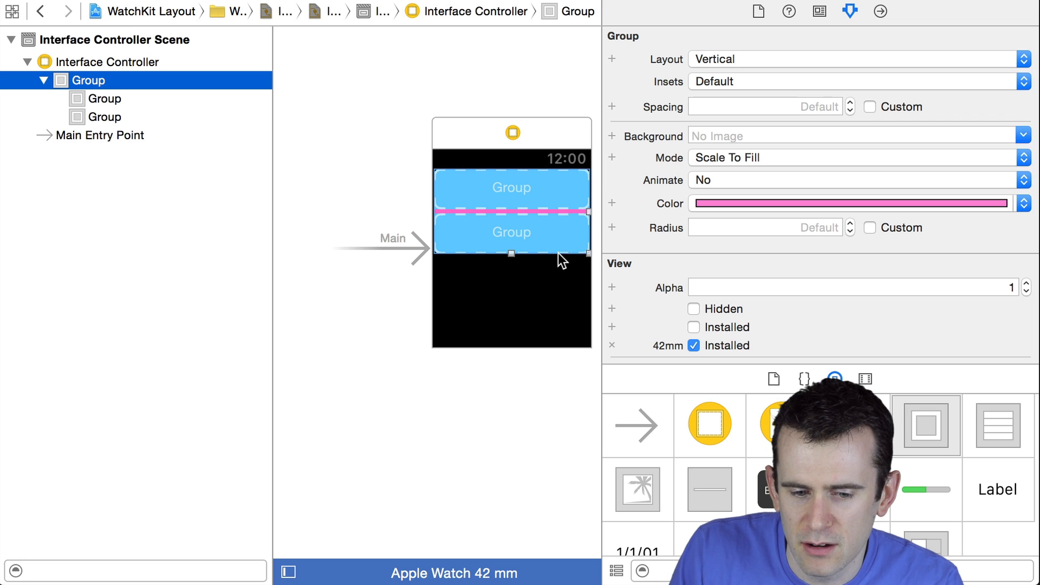
mouse_move(496, 224)
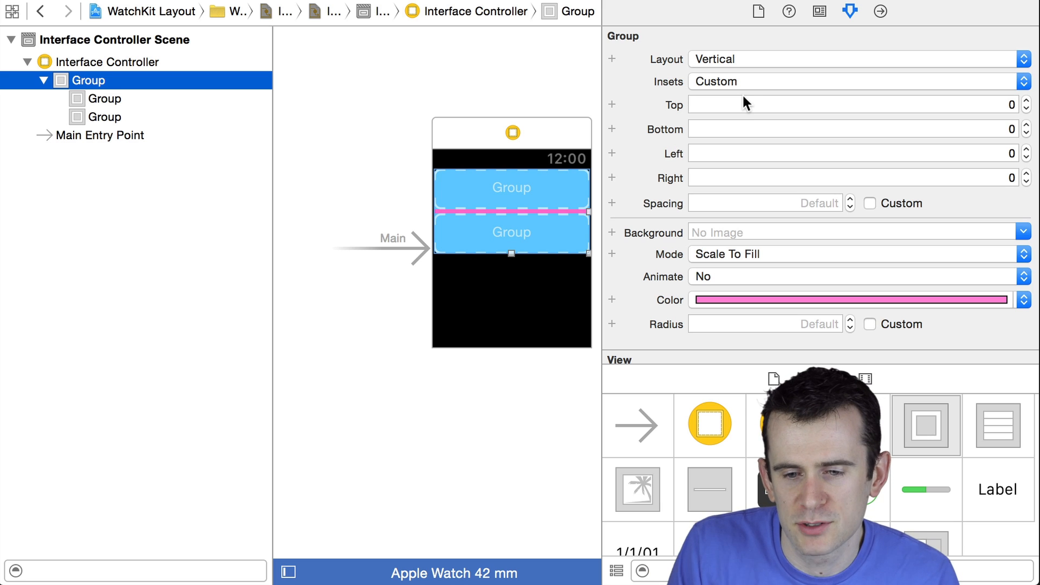
Enter 5 for the pink group's Top, Bottom, Left and Right insets.
left_click(849, 105)
type("5")
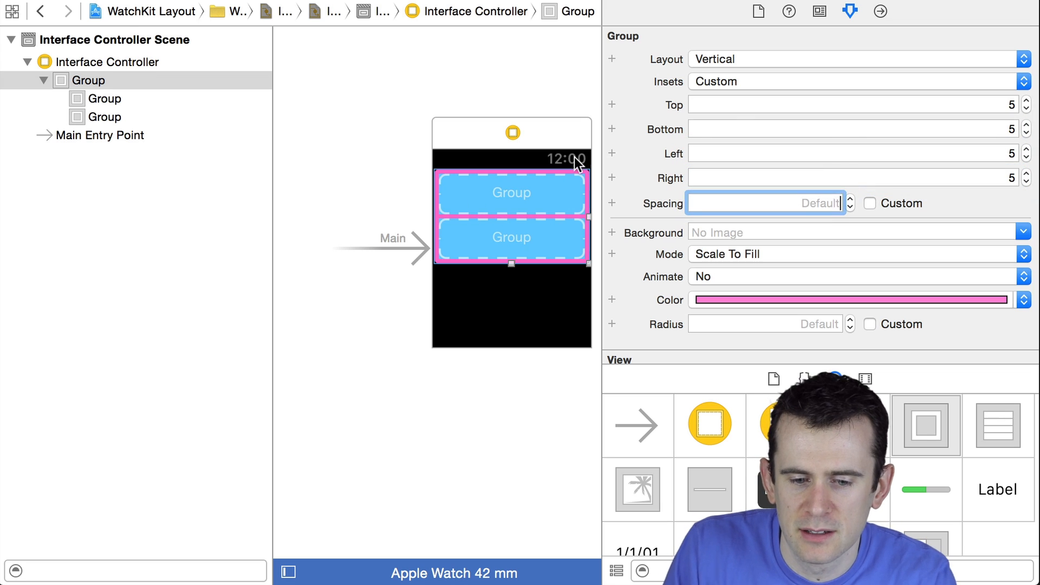
left_click(106, 62)
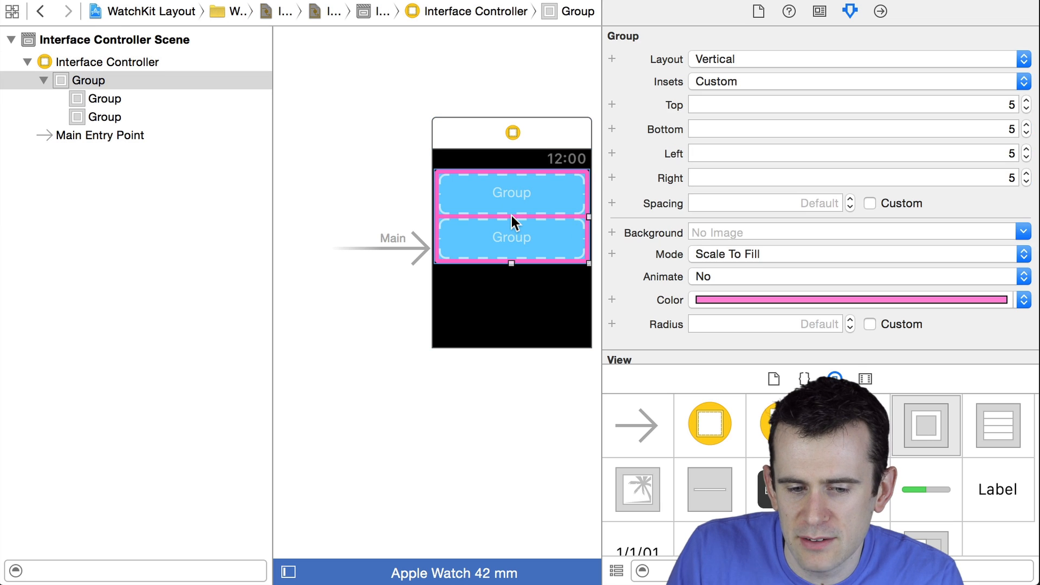
mouse_move(851, 204)
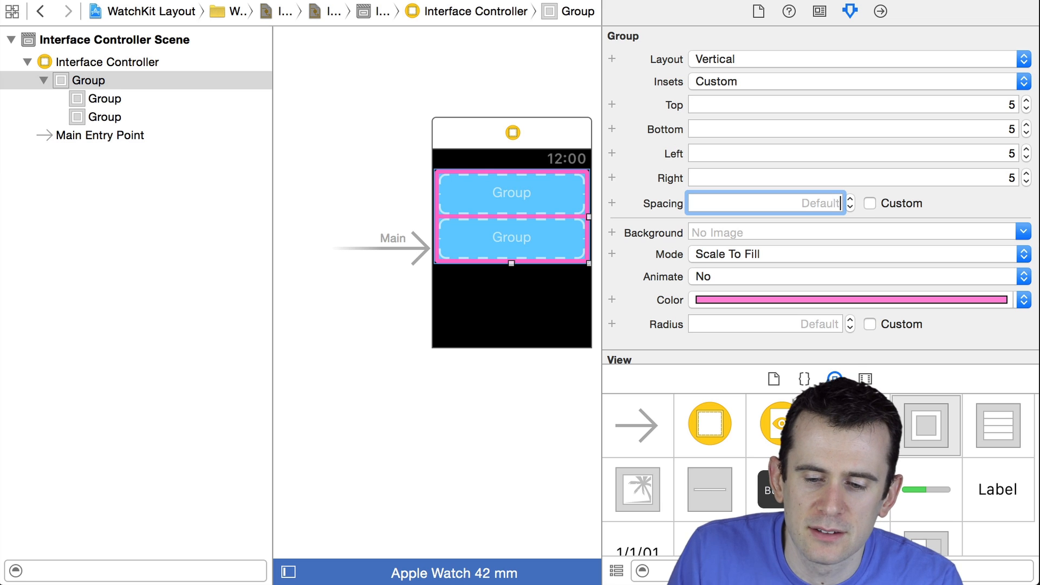
Enable Custom spacing on the pink group and set it to 10.
left_click(870, 203)
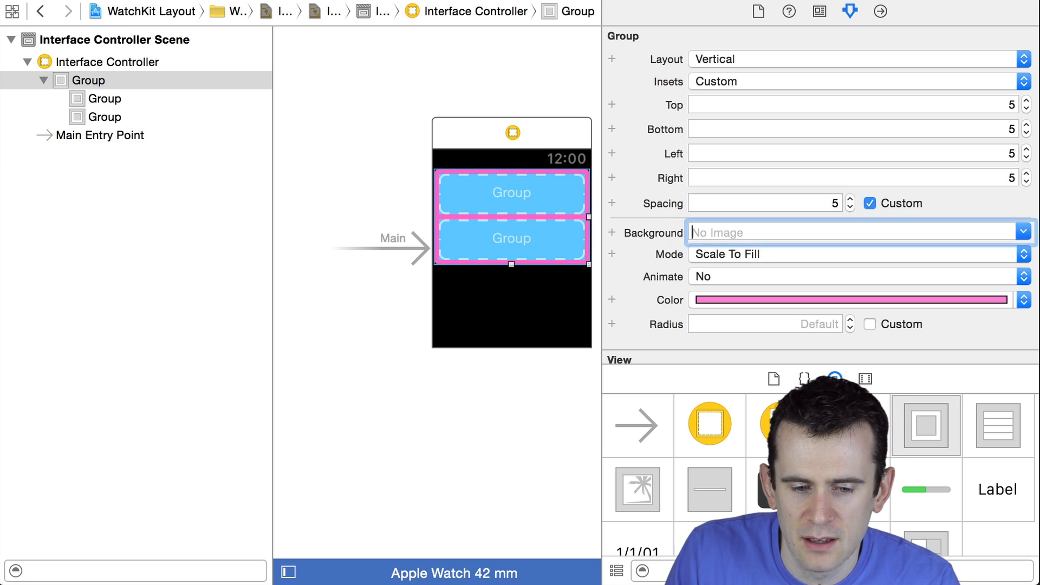
left_click(763, 203)
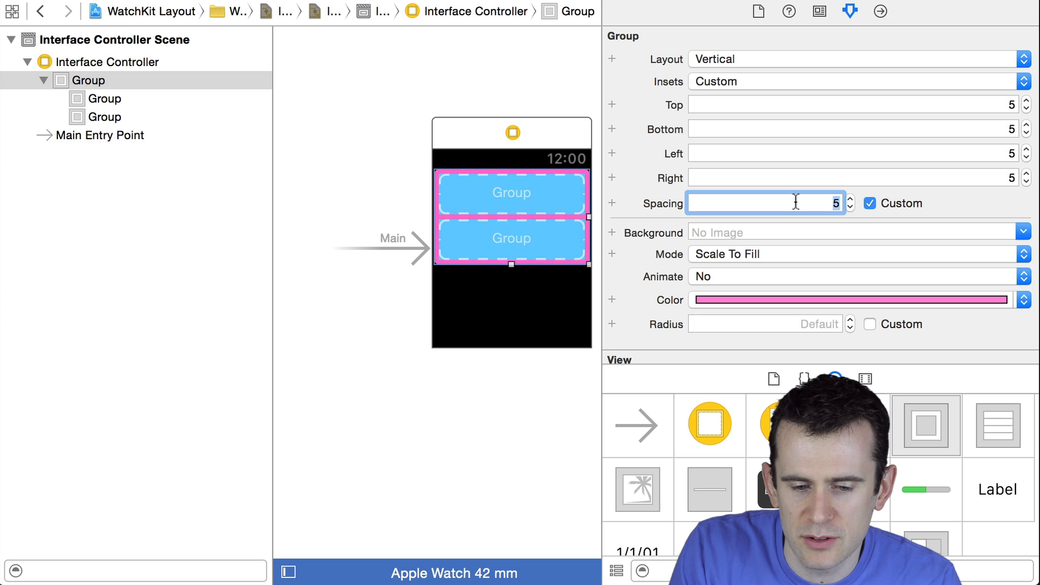
type("10")
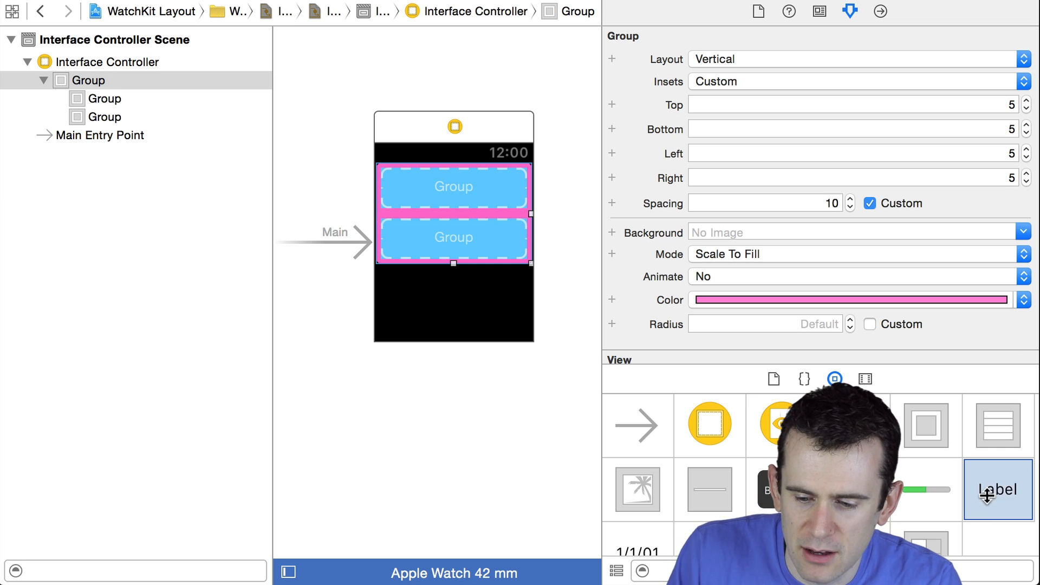
Add a label and an image into the first blue group.
left_click_drag(998, 490, 402, 177)
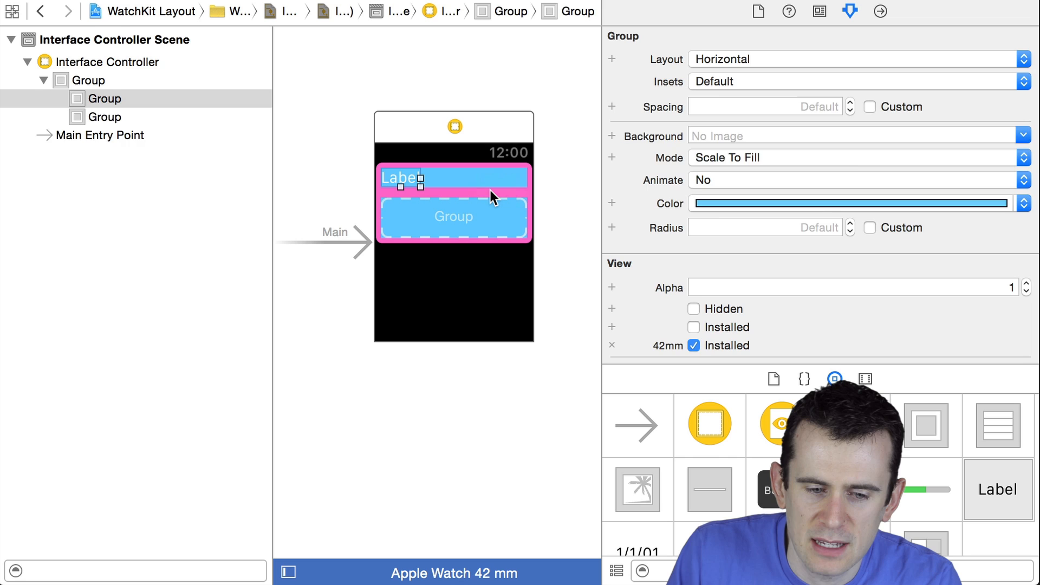
left_click(105, 116)
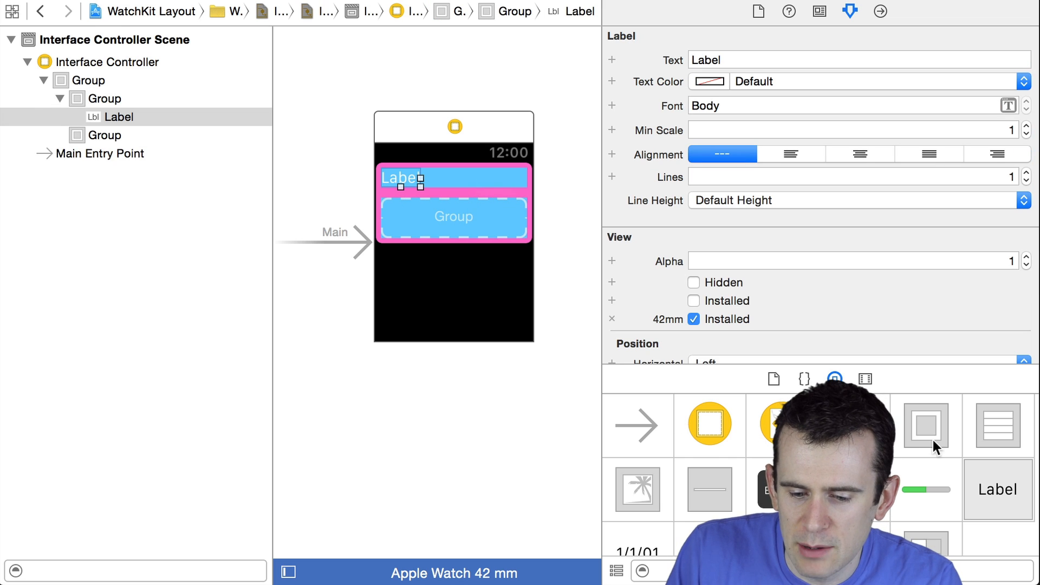
left_click_drag(637, 490, 388, 178)
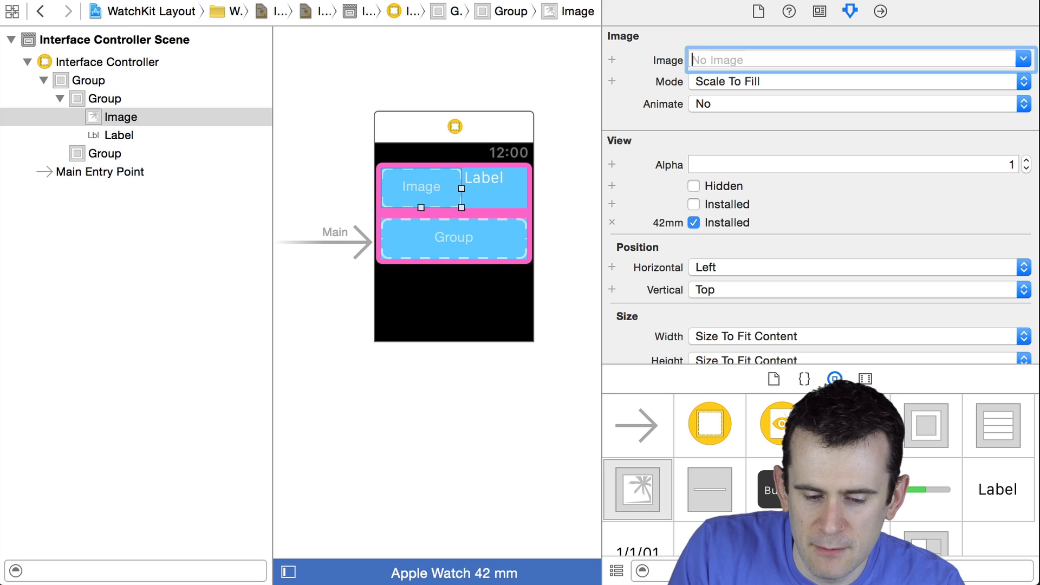
Set the image to logo.jpg with fixed width and height of 50.
left_click(856, 60)
type("logo.jpg")
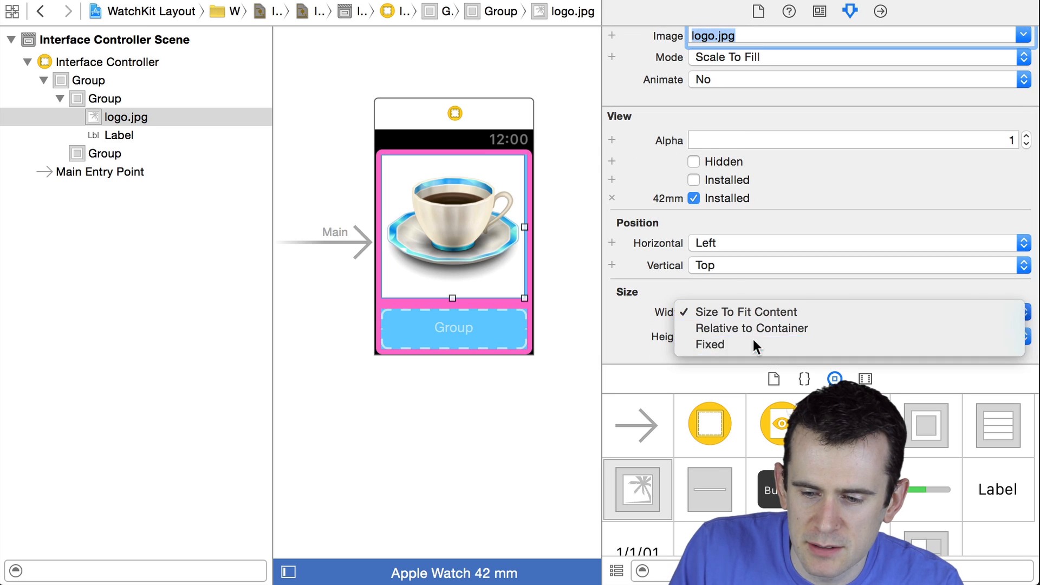
left_click(710, 345)
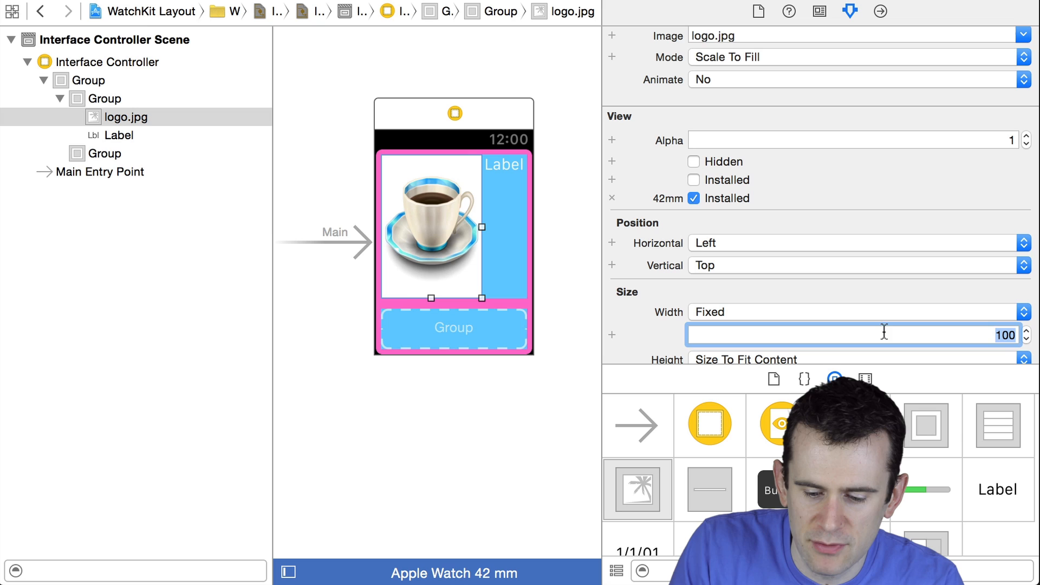
type("50")
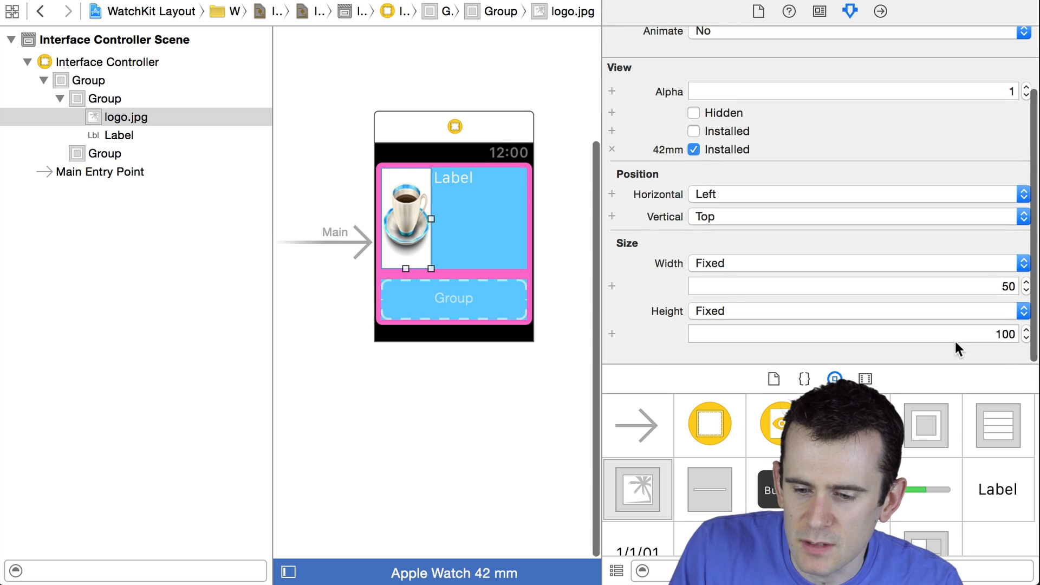
type("50")
type("0")
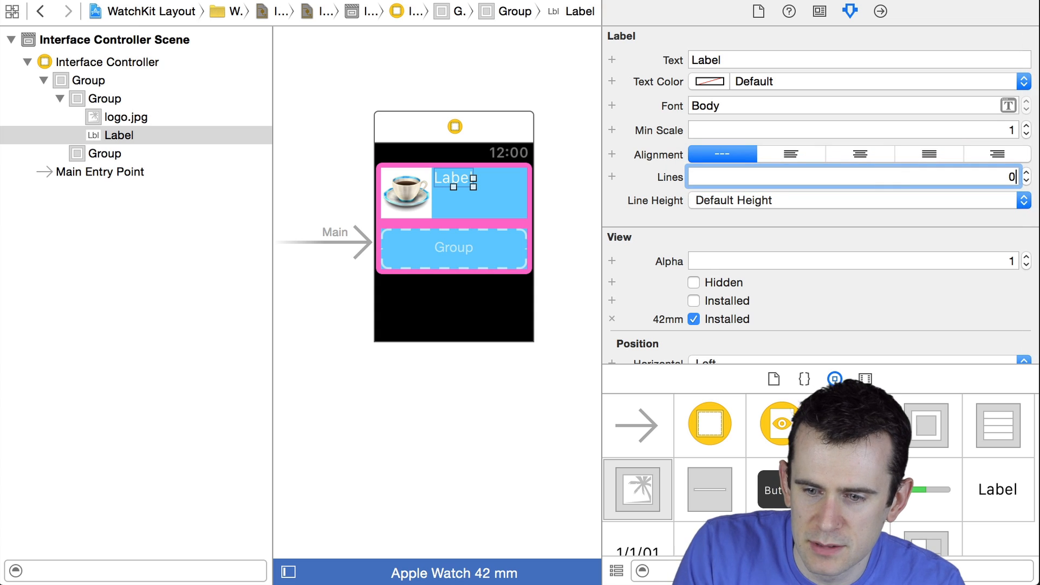
Replace the label's text with 'test' after trying placeholder text.
left_click(859, 60)
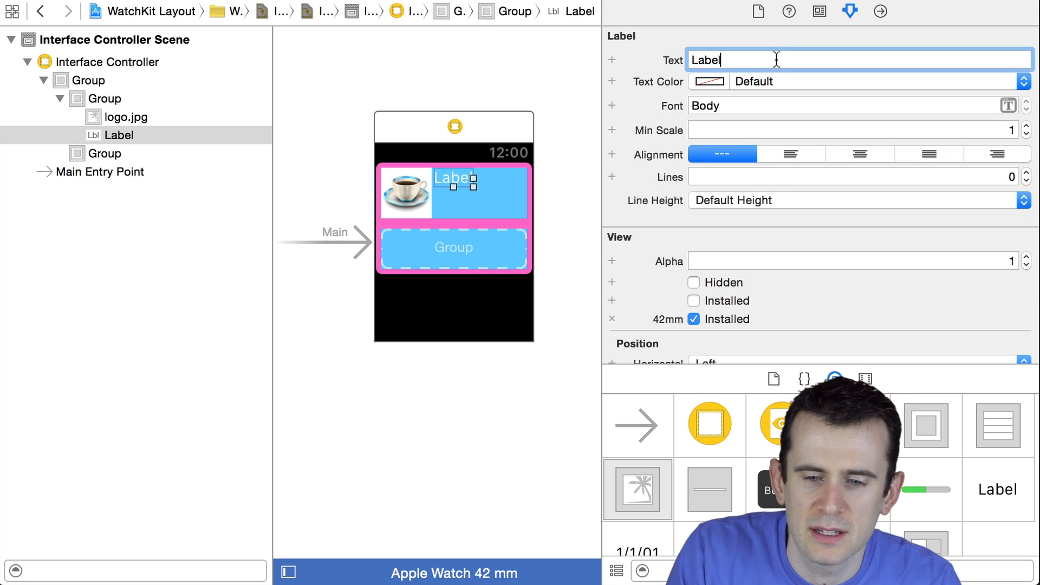
type("asdf asdf")
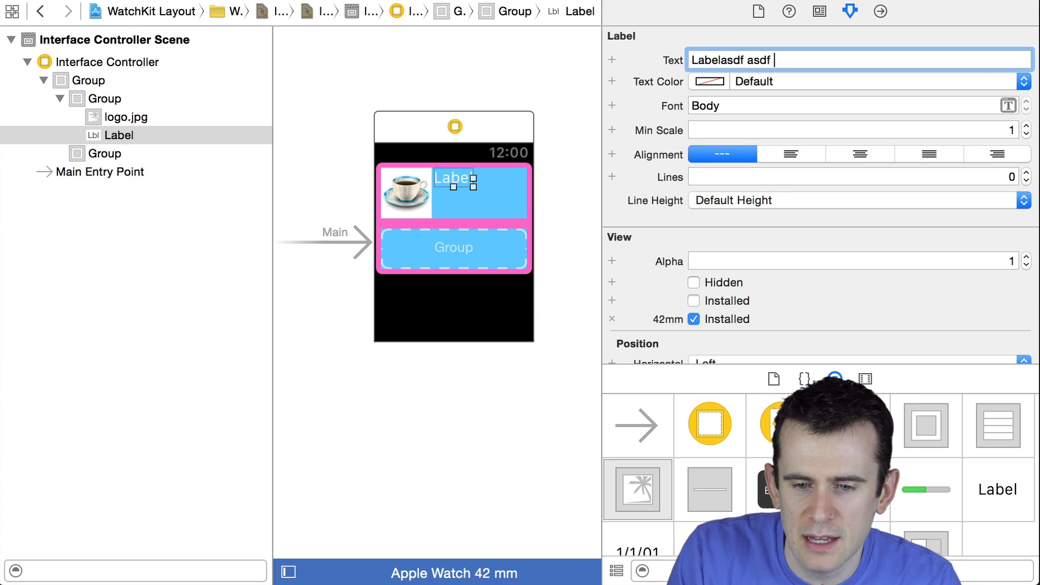
type("asdfljl;k asdfkljasdfklj asdlkfjasdf lkjasdf")
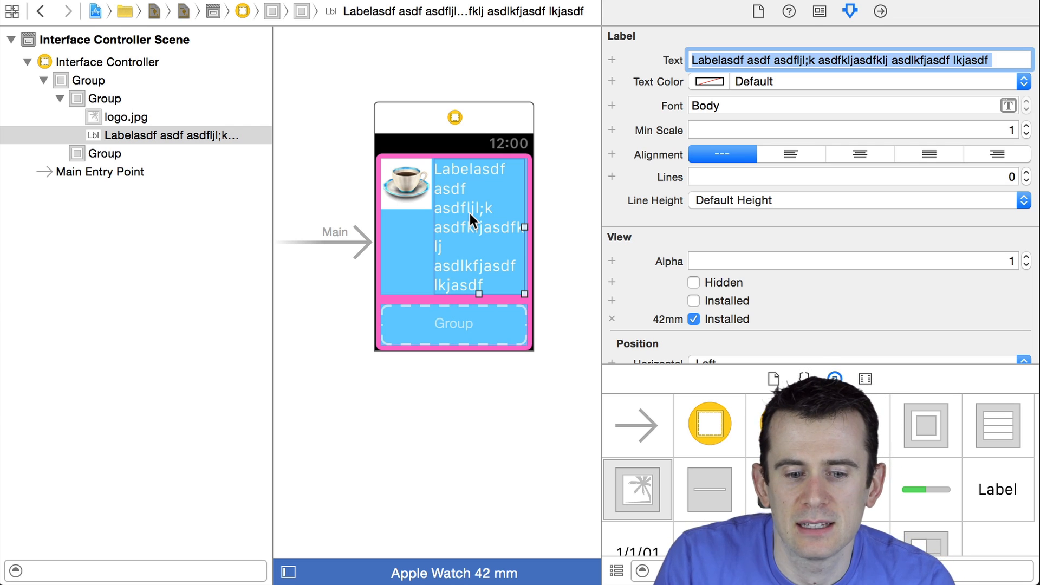
type("test")
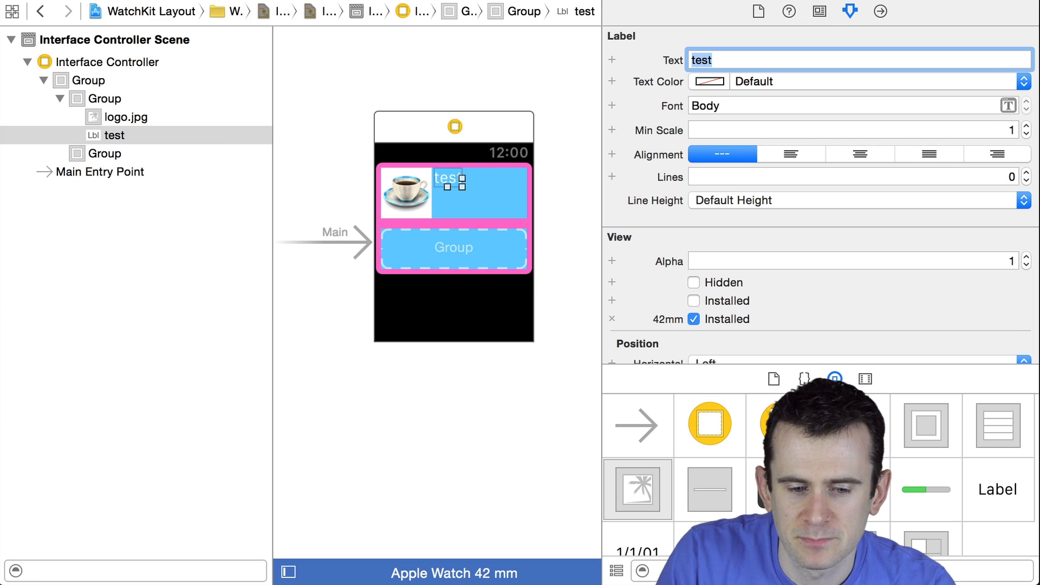